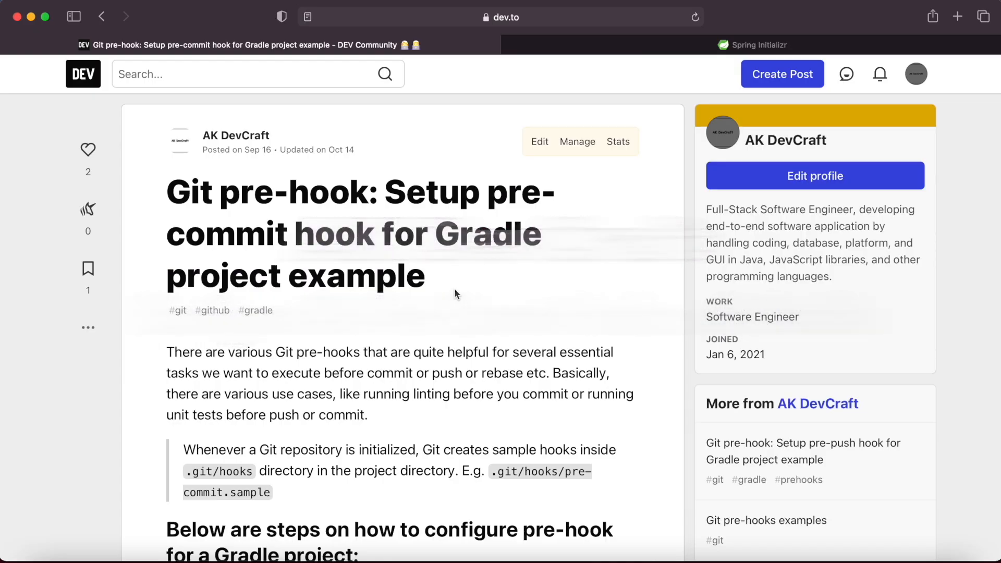
# Step: Switch from the DEV pre-commit hook article to the Spring Initializr page
pyautogui.scroll(-3)
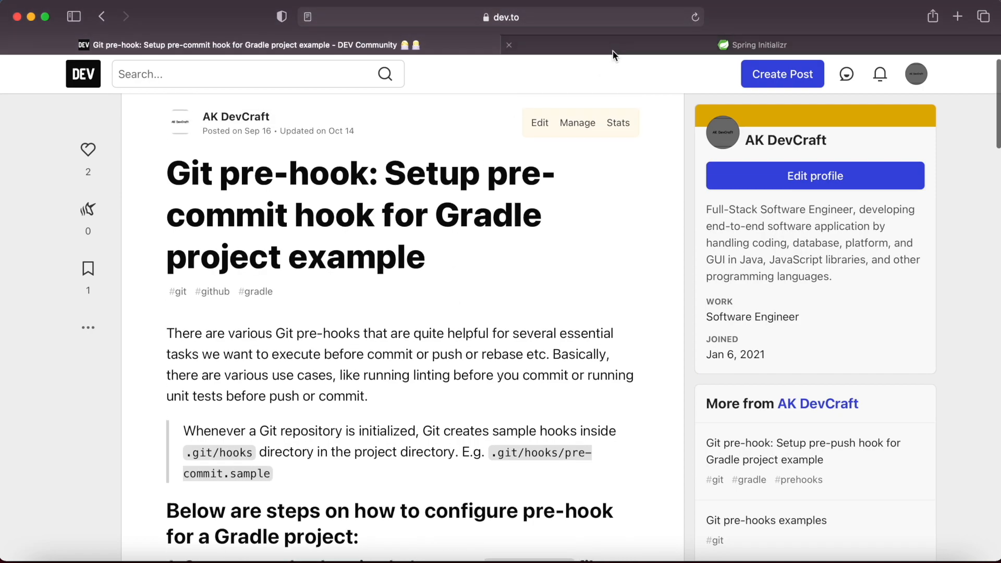
pyautogui.click(757, 45)
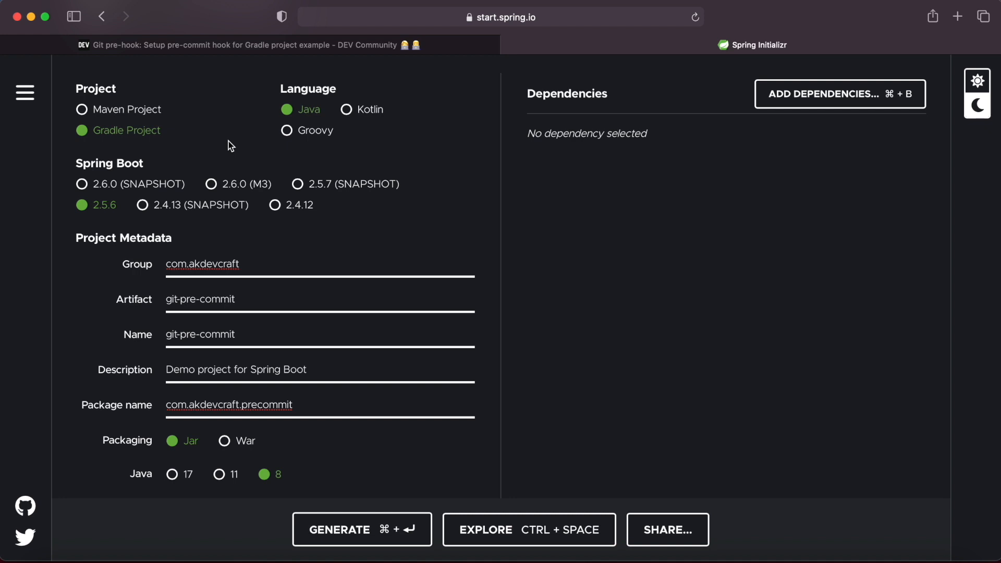
pyautogui.moveTo(134, 140)
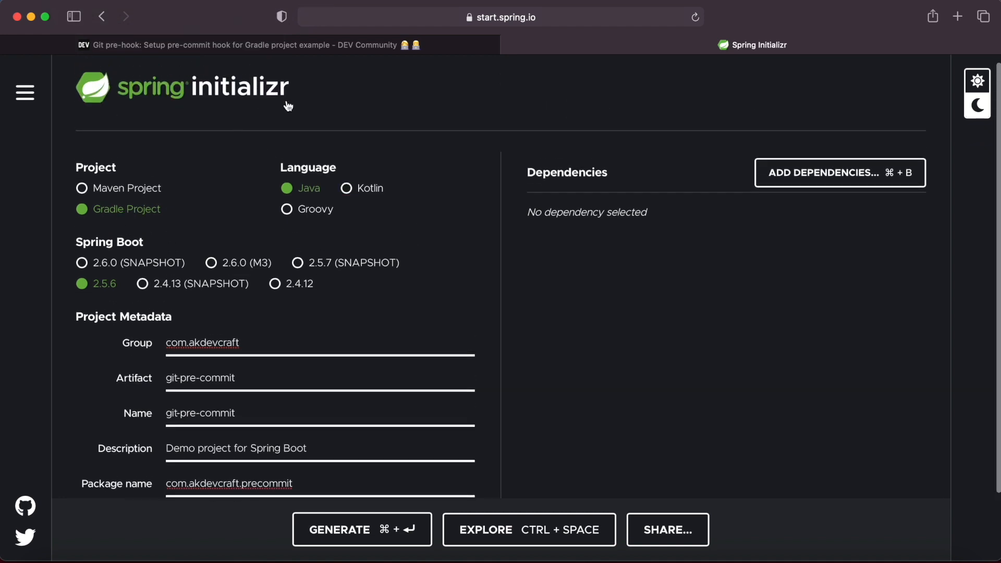
pyautogui.scroll(-3)
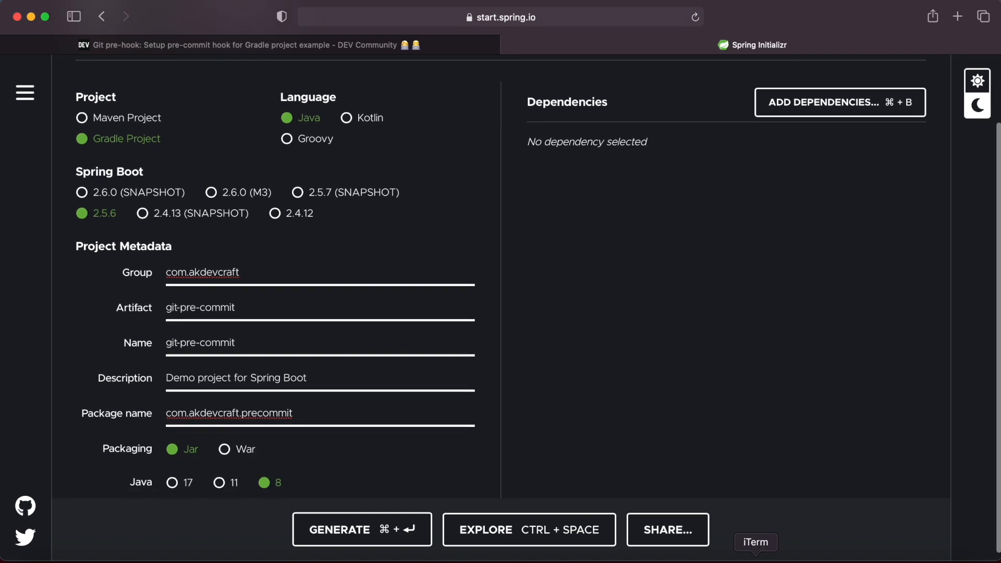
# Step: In the terminal, unzip git-pre-commit.zip, enter the git-pre-commit folder and run git init
pyautogui.click(755, 543)
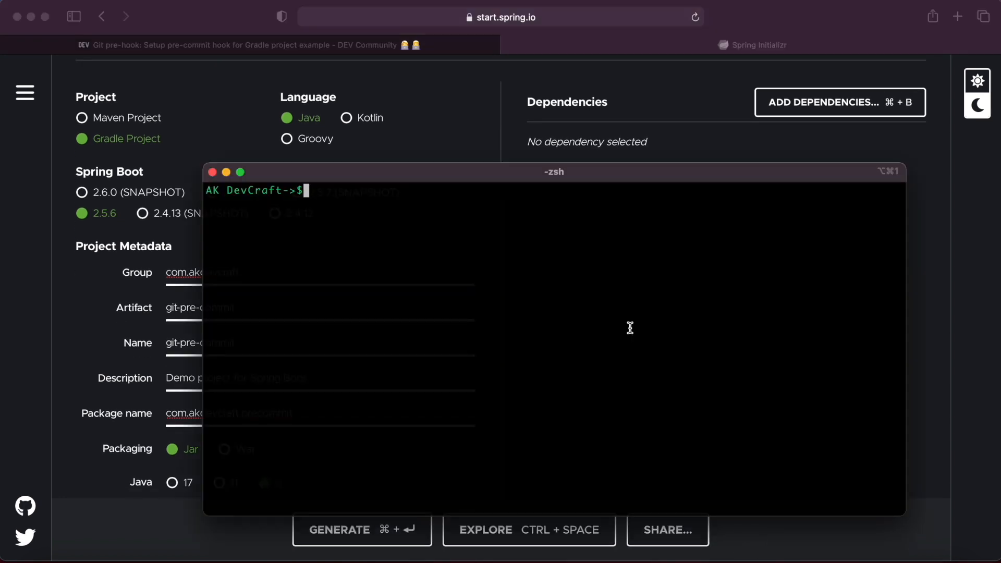
pyautogui.write('ls')
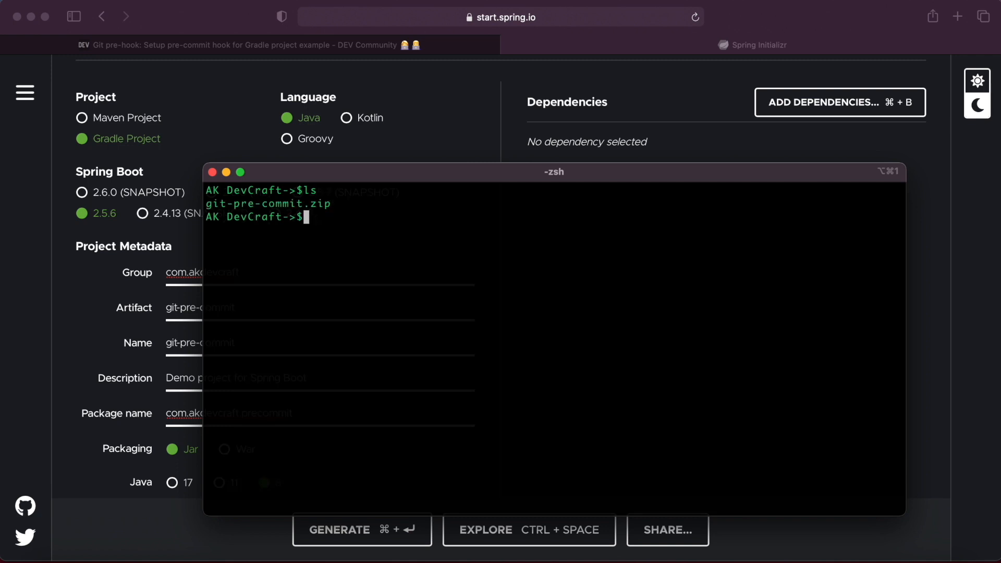
pyautogui.write('un')
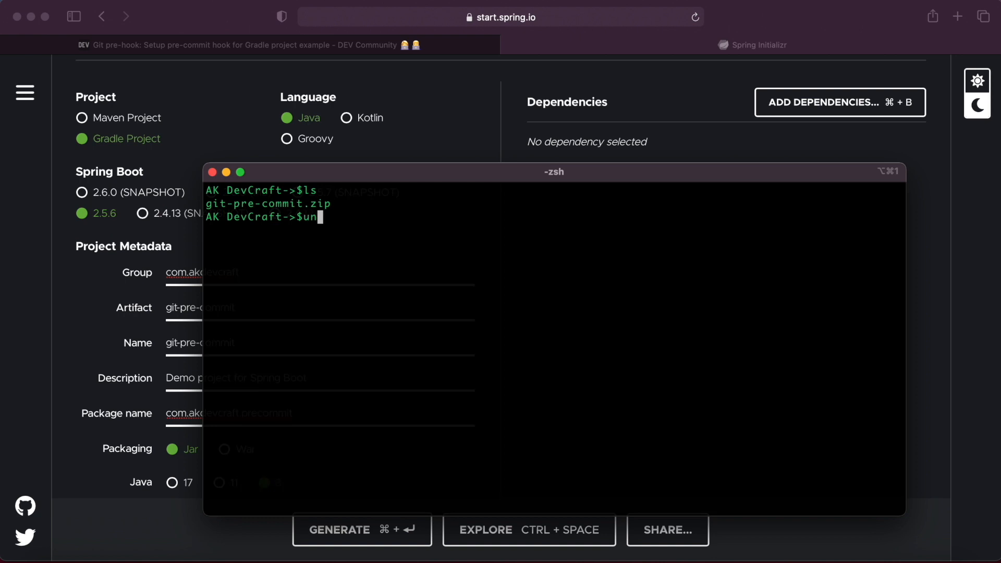
pyautogui.write('zip')
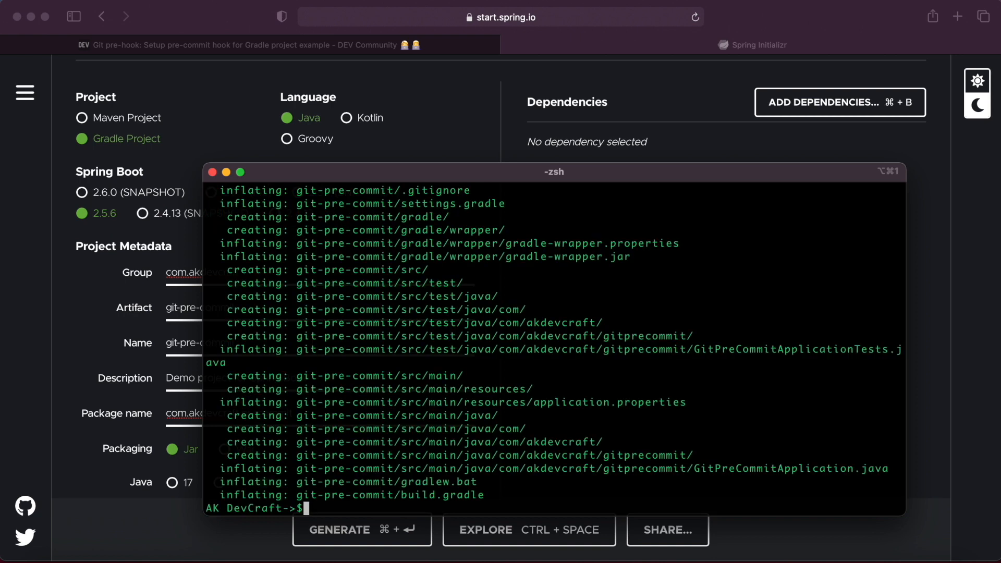
pyautogui.write('cd git-pre-commit')
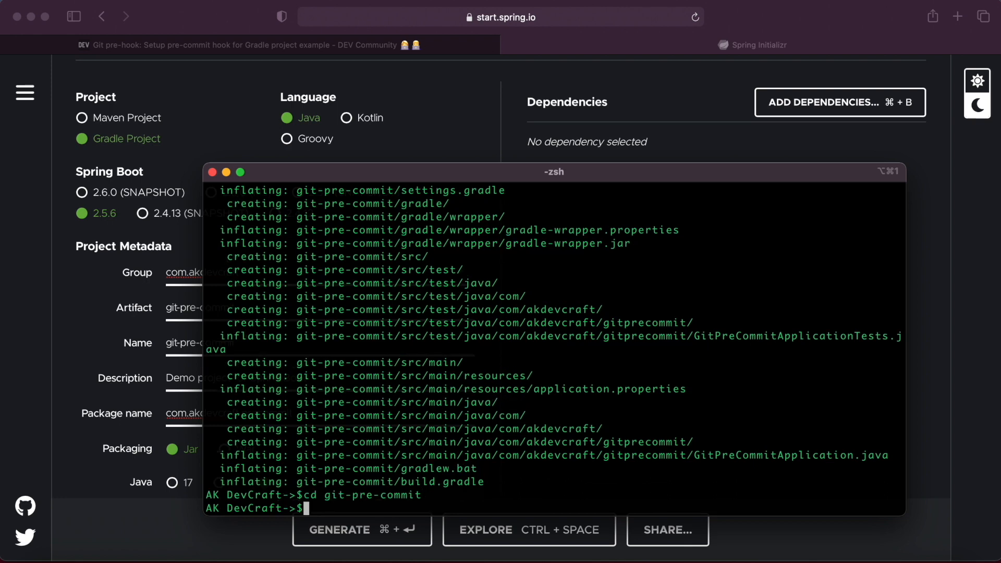
pyautogui.write('git init')
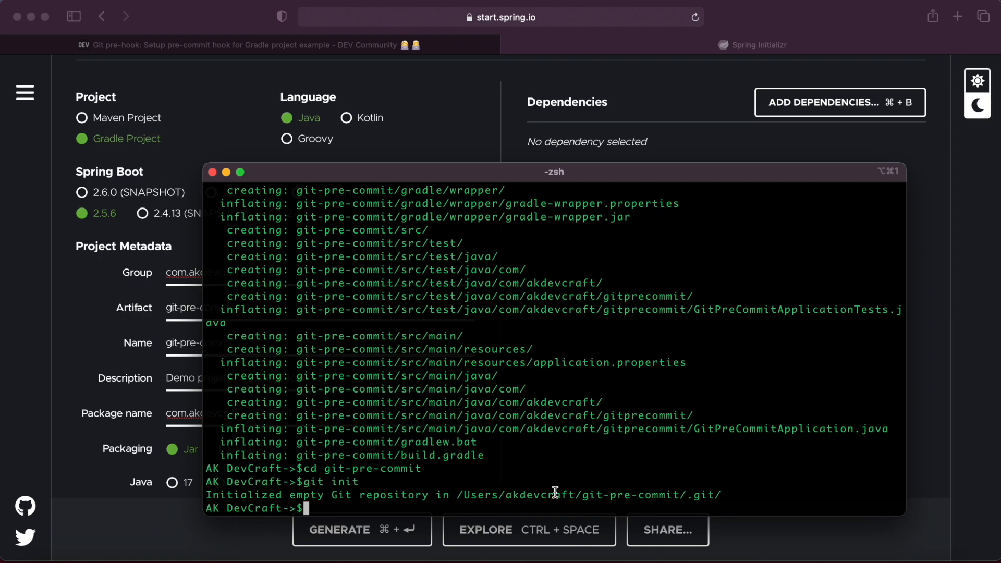
# Step: List the repository with ls -a, view the sample hooks in .git/hooks, and return to the project root
pyautogui.write('cd')
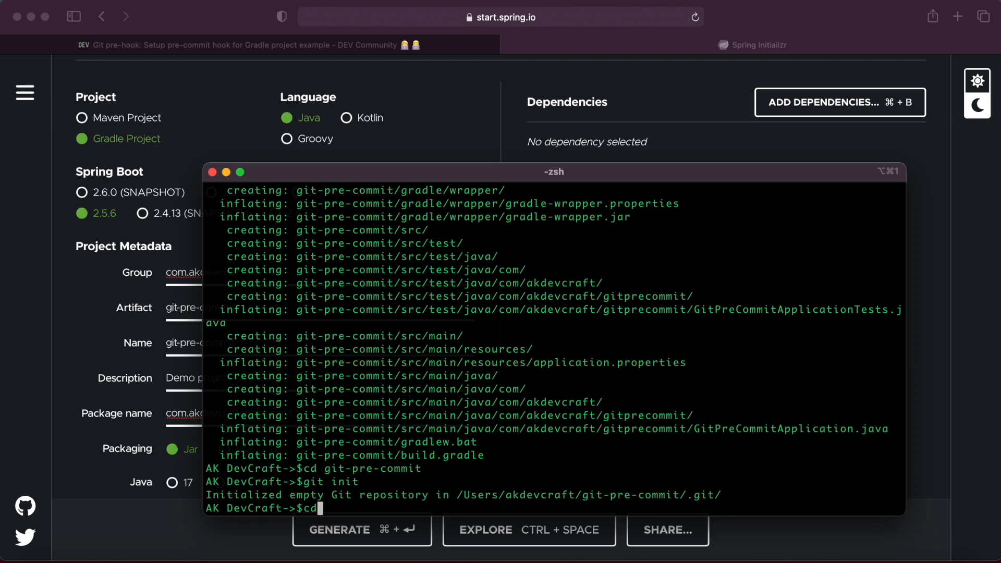
pyautogui.write('ls -a')
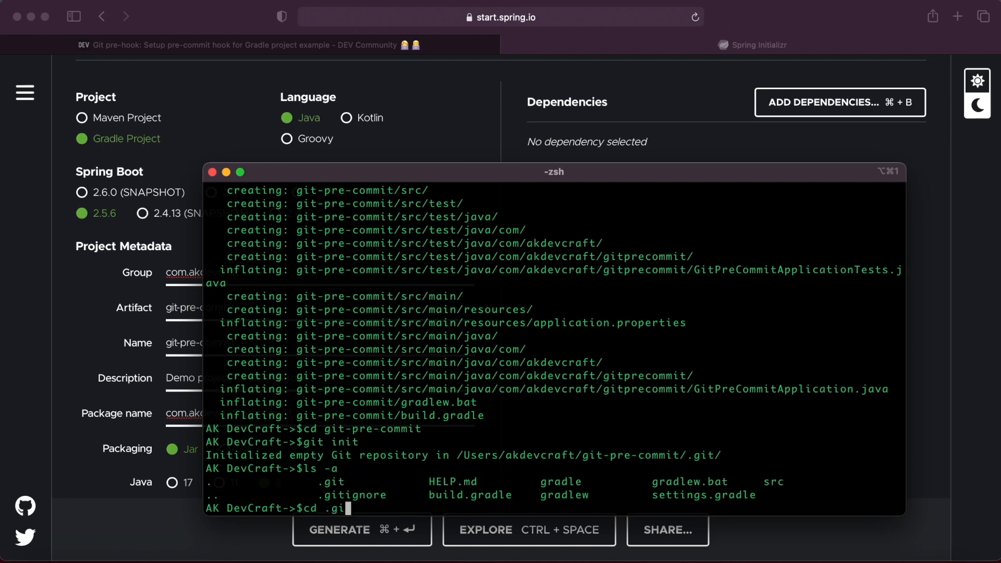
pyautogui.write('t/hooks')
pyautogui.write('ls')
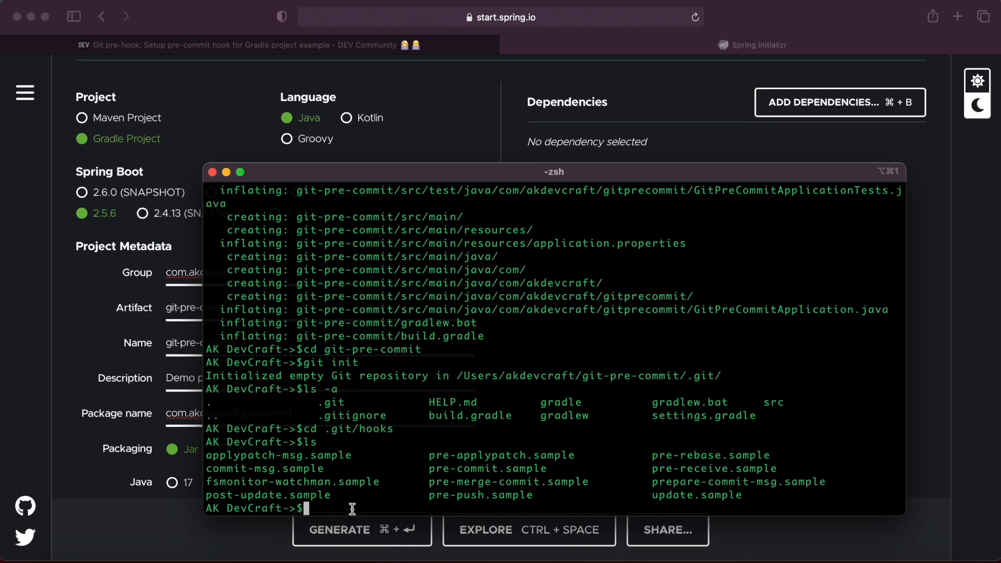
pyautogui.moveTo(510, 475)
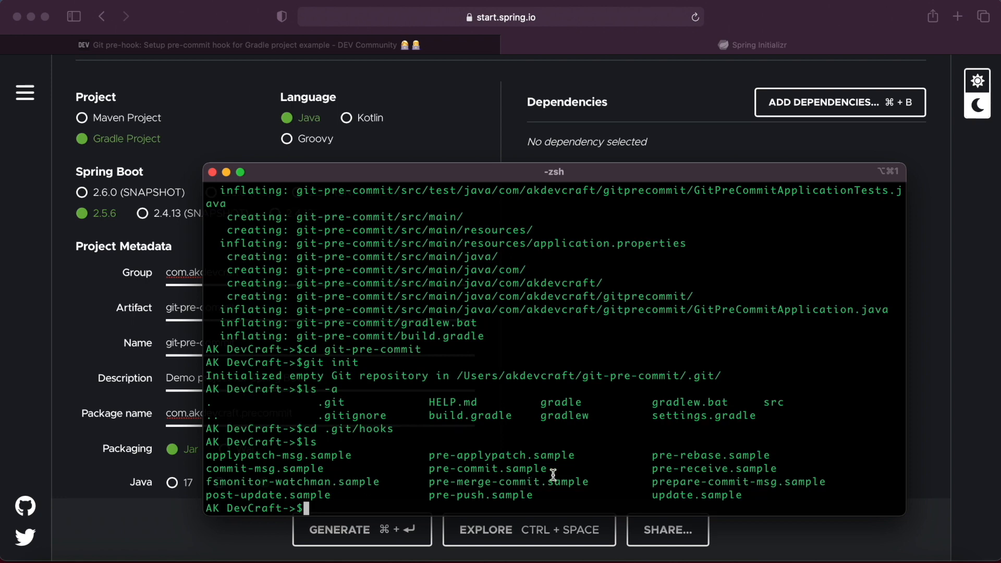
pyautogui.write('cd ../..')
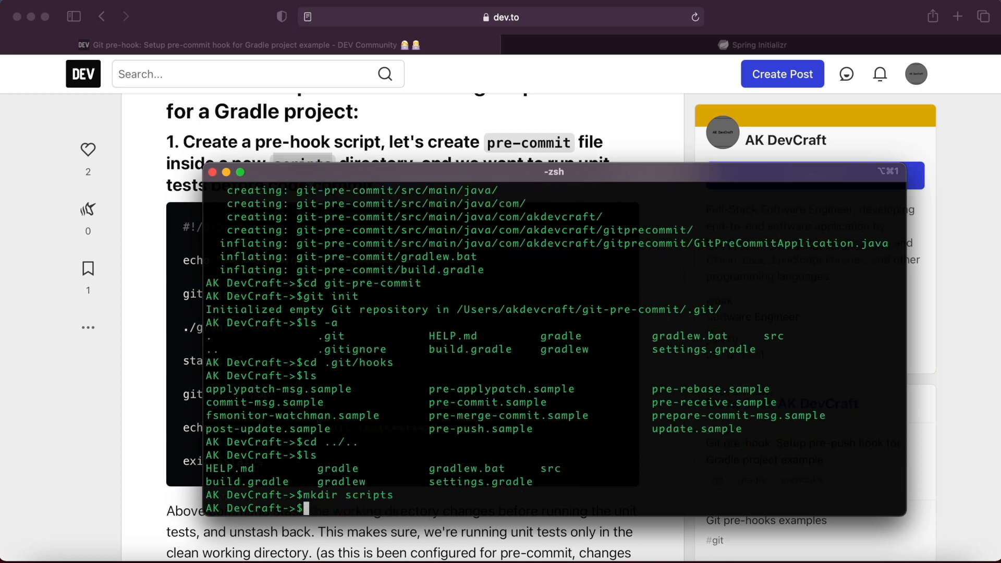
# Step: Create the pre-commit file with cat, holding the stash-and-run-Gradle-tests hook script
pyautogui.write('cat > pre-commit')
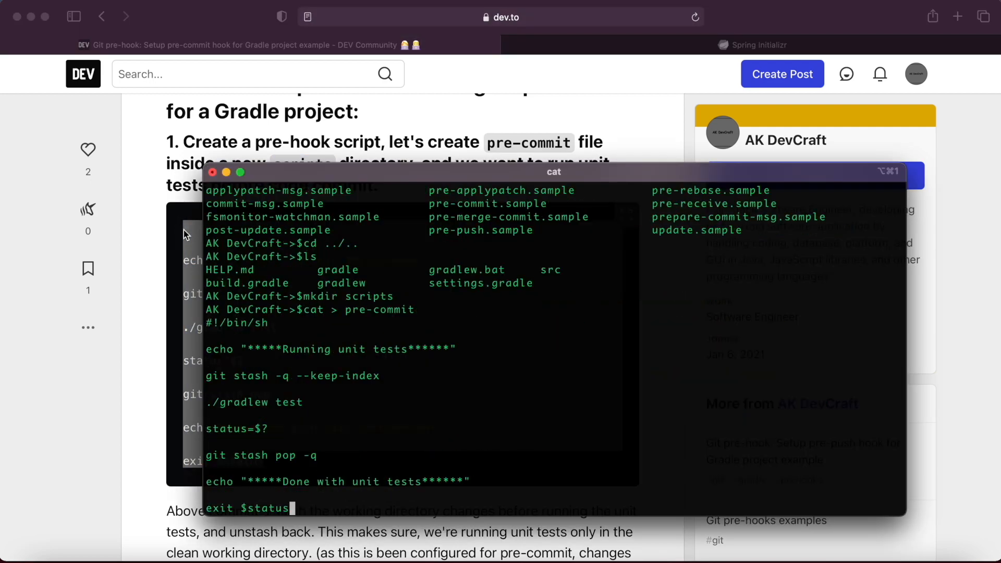
pyautogui.scroll(-3)
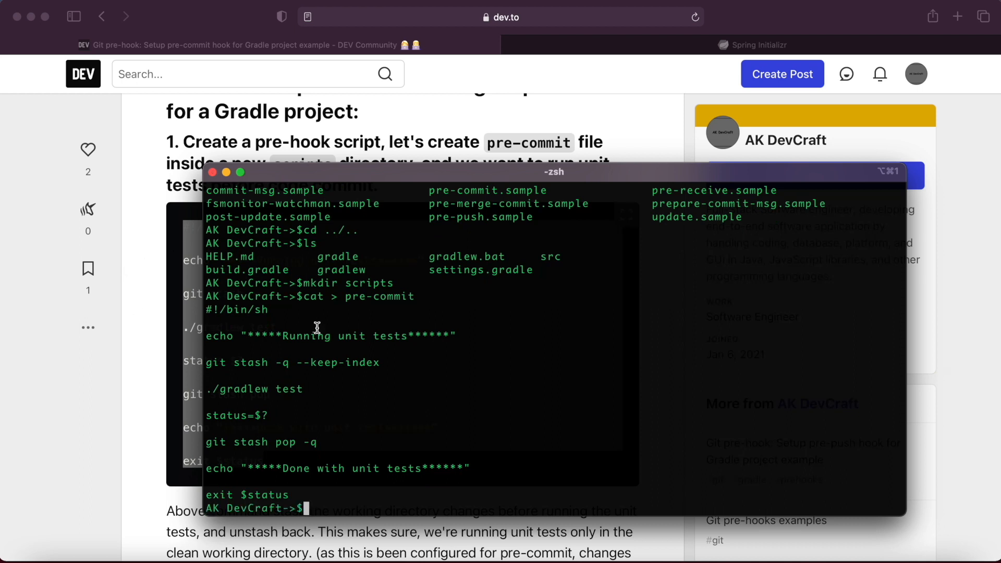
pyautogui.moveTo(356, 284)
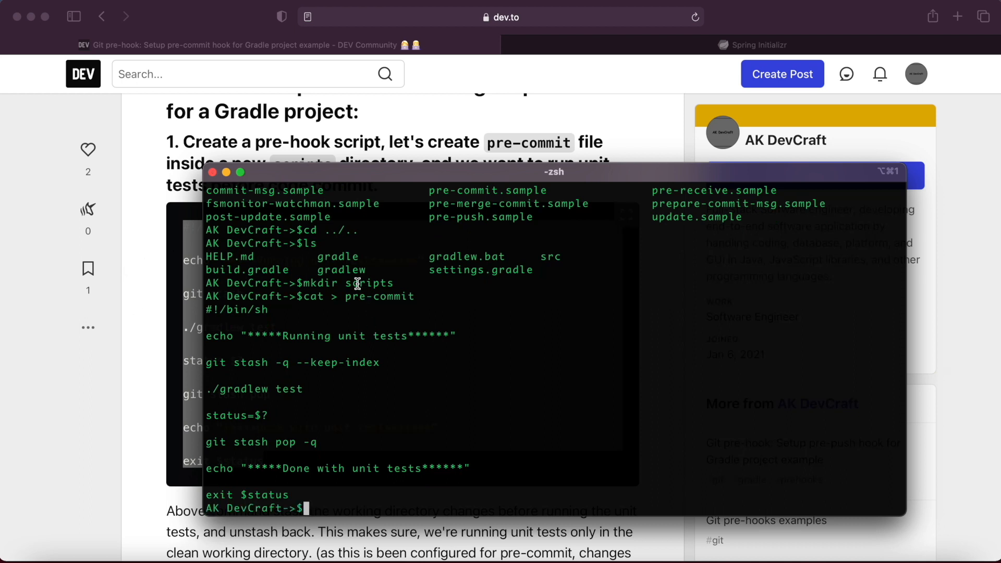
# Step: Move pre-commit into the scripts folder and change into scripts to confirm it
pyautogui.doubleClick(369, 282)
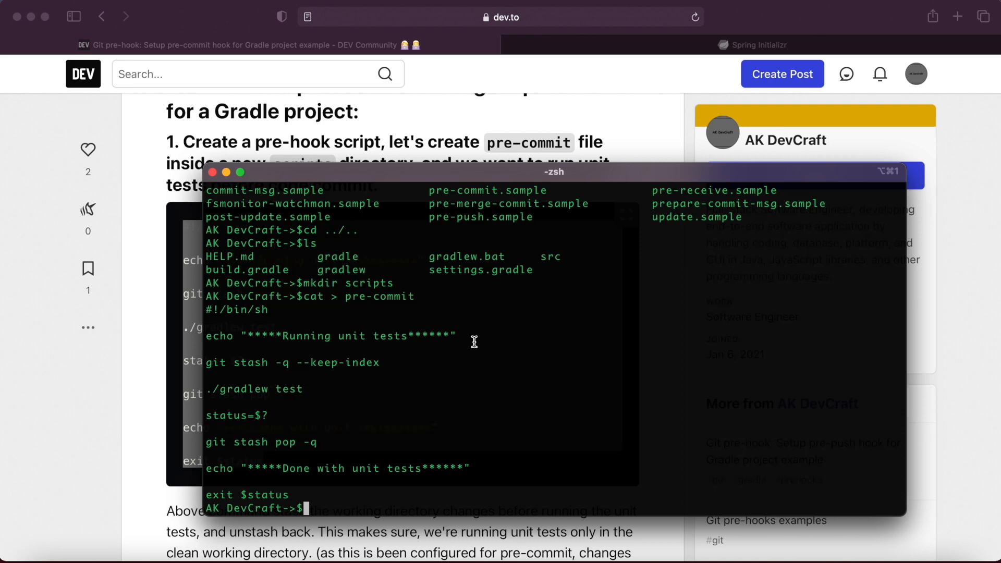
pyautogui.write('cd')
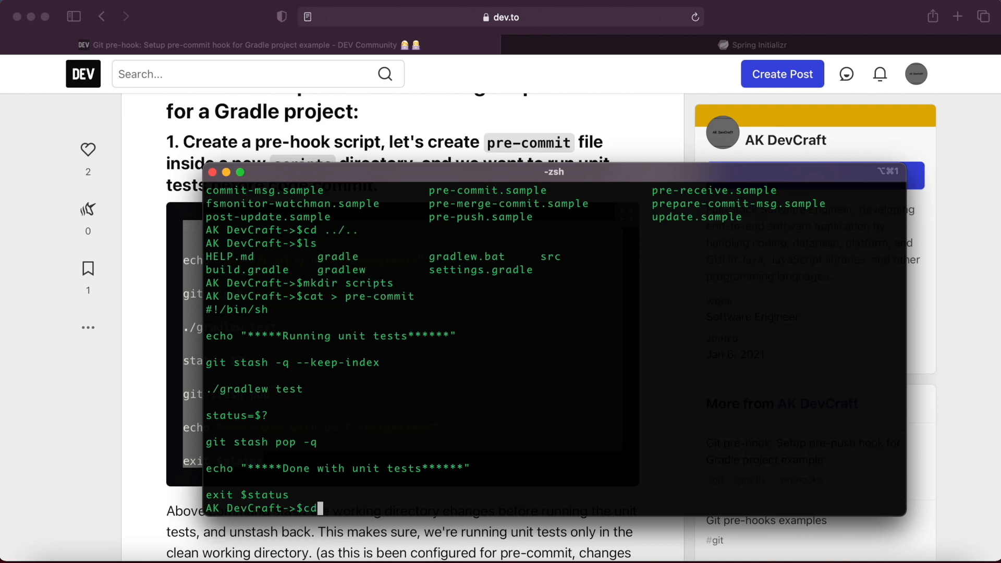
pyautogui.write('mv pre')
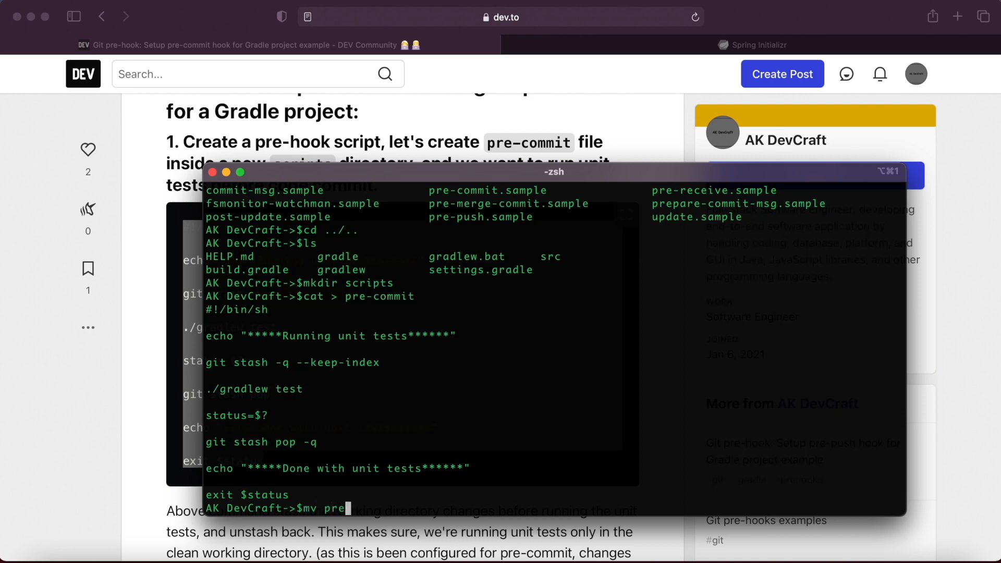
pyautogui.write('commit scripts')
pyautogui.write('l')
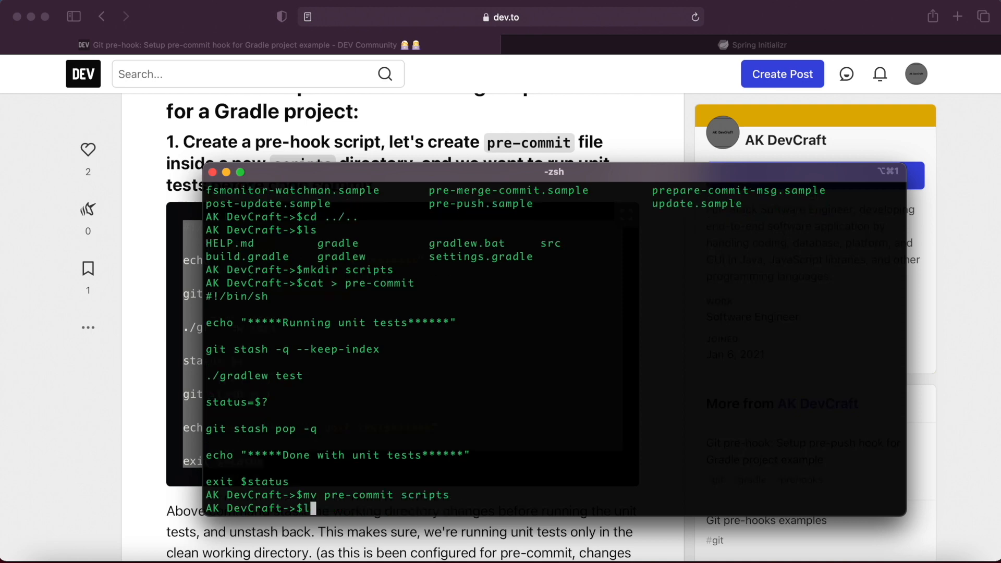
pyautogui.write('cd scripts')
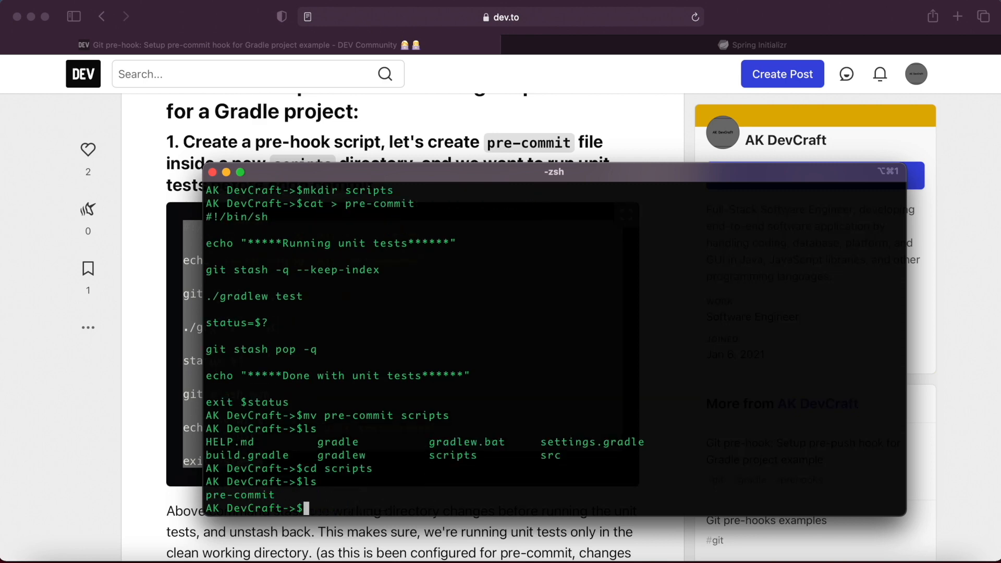
pyautogui.moveTo(248, 494)
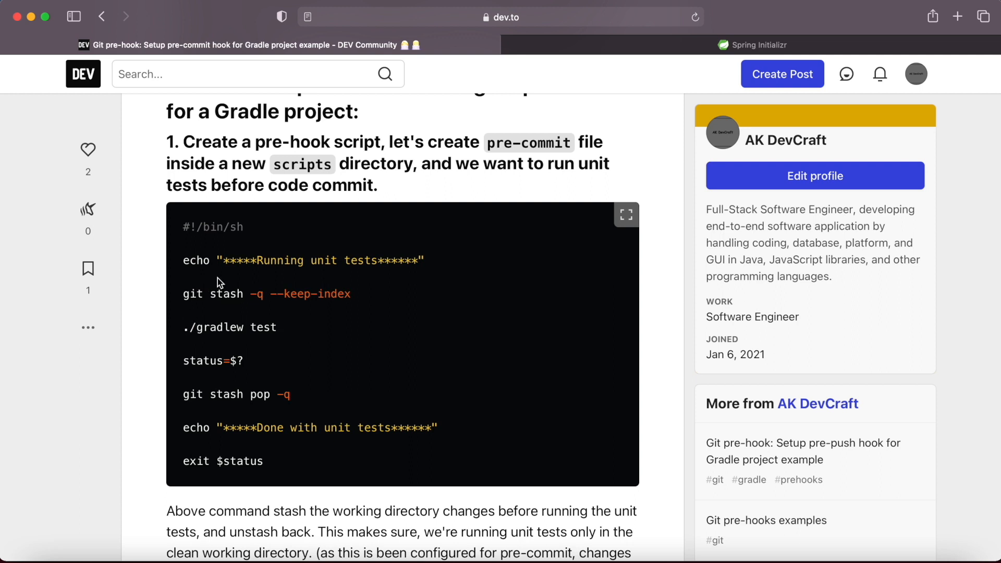
pyautogui.moveTo(332, 279)
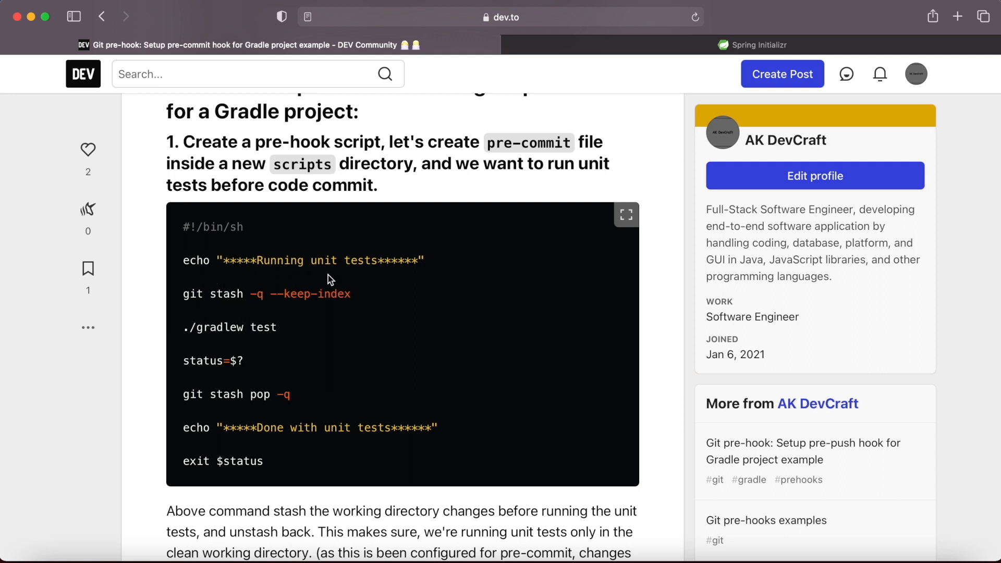
pyautogui.moveTo(274, 386)
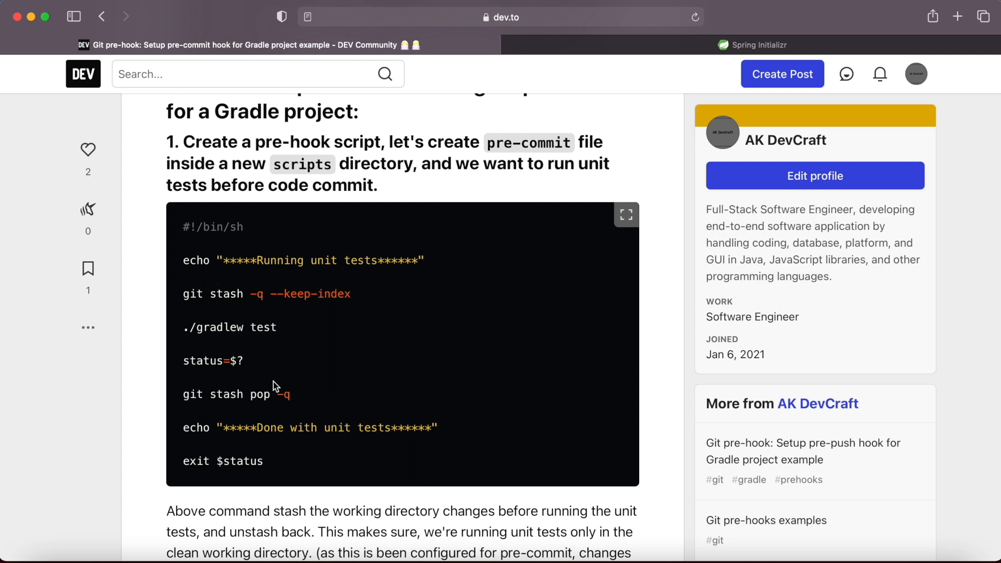
pyautogui.moveTo(285, 336)
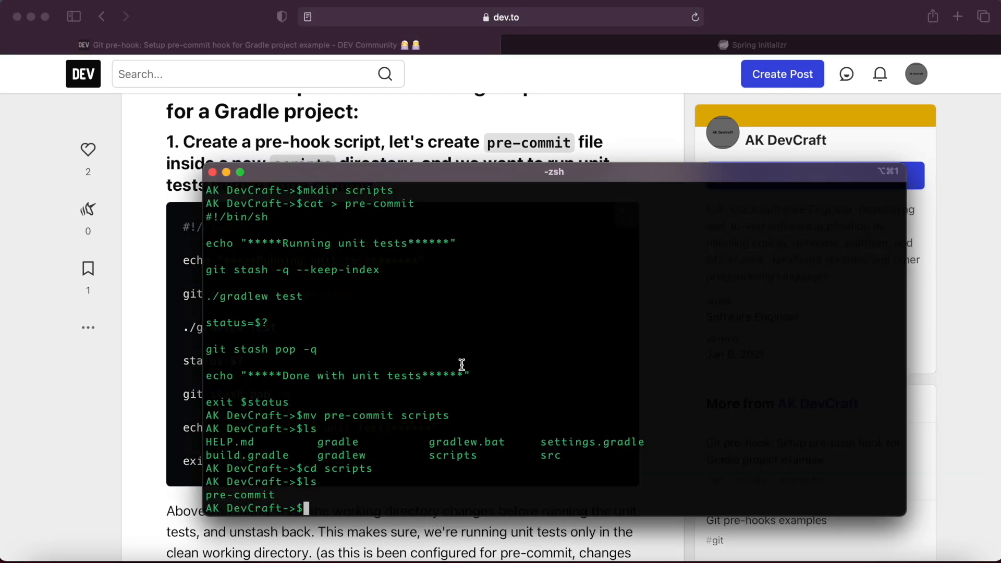
pyautogui.moveTo(449, 460)
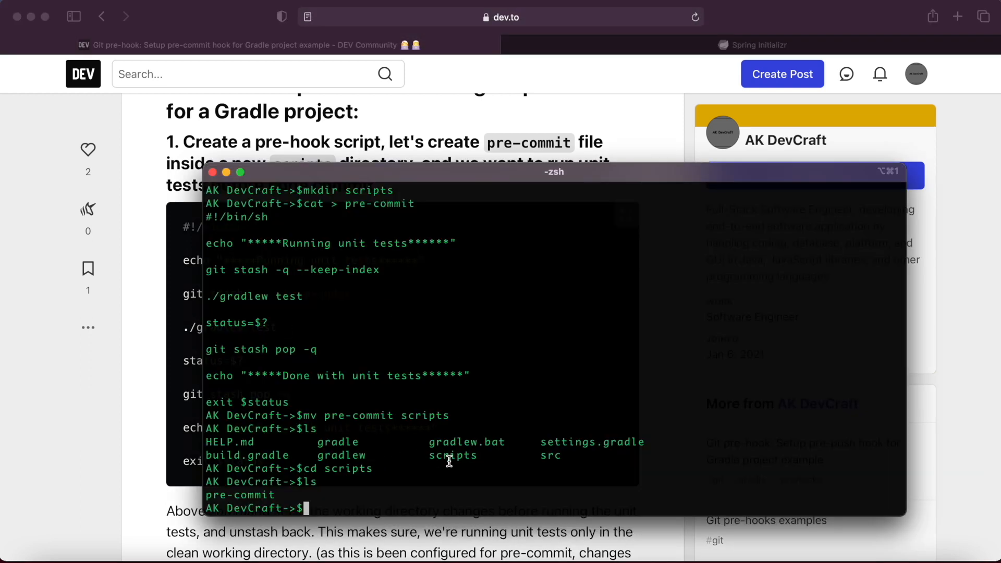
pyautogui.moveTo(351, 439)
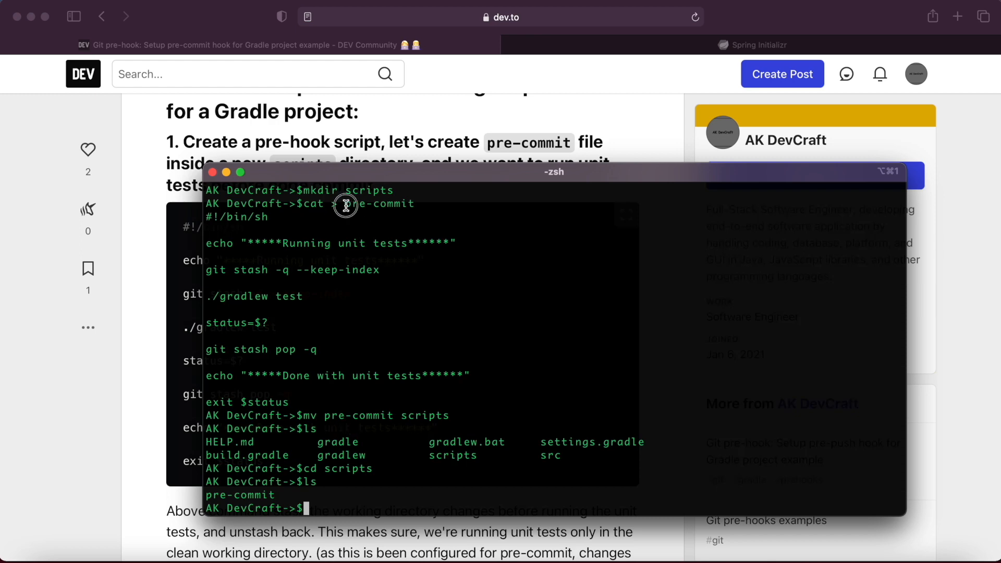
pyautogui.doubleClick(377, 204)
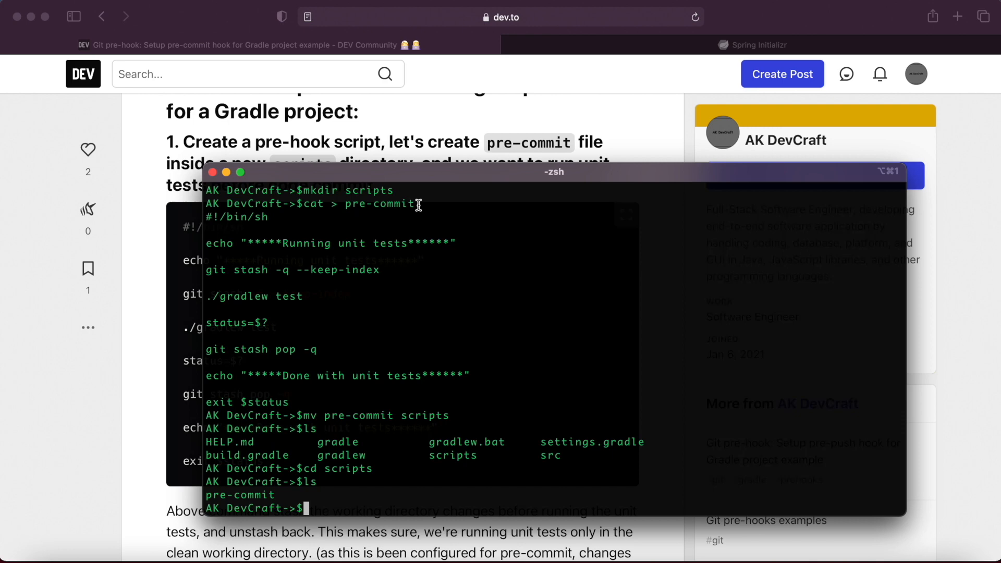
pyautogui.moveTo(425, 282)
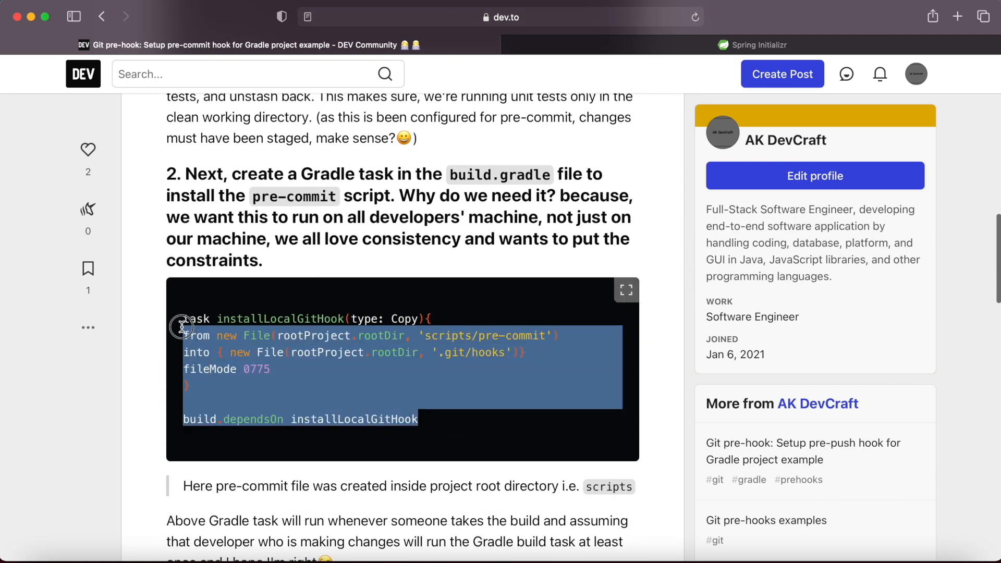
pyautogui.click(411, 394)
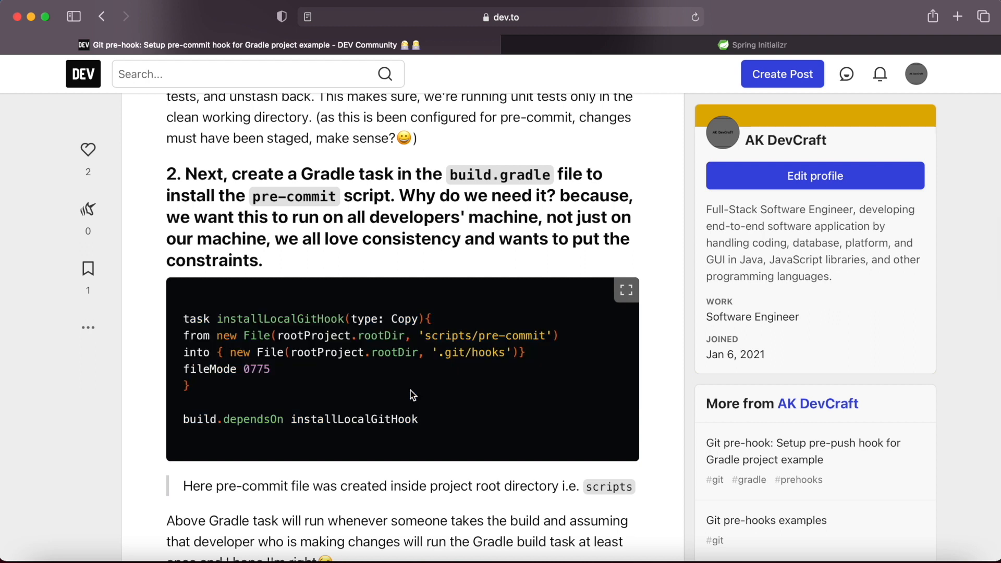
pyautogui.moveTo(260, 348)
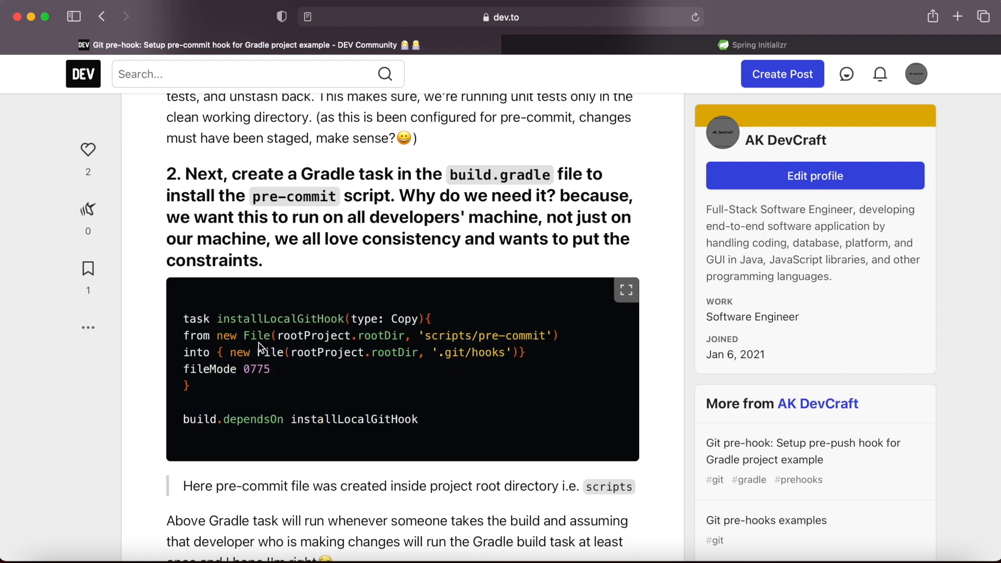
pyautogui.moveTo(431, 335)
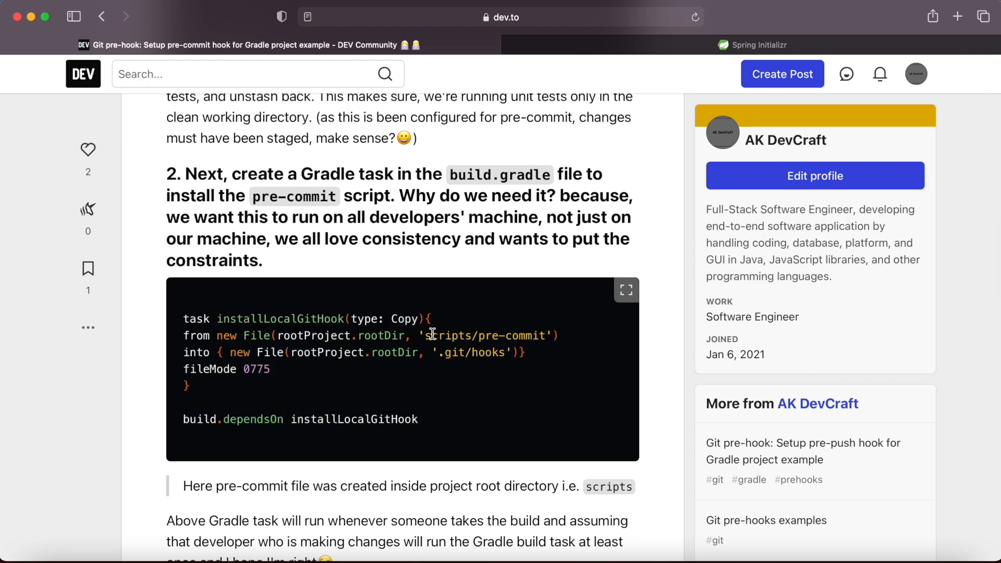
pyautogui.moveTo(462, 339)
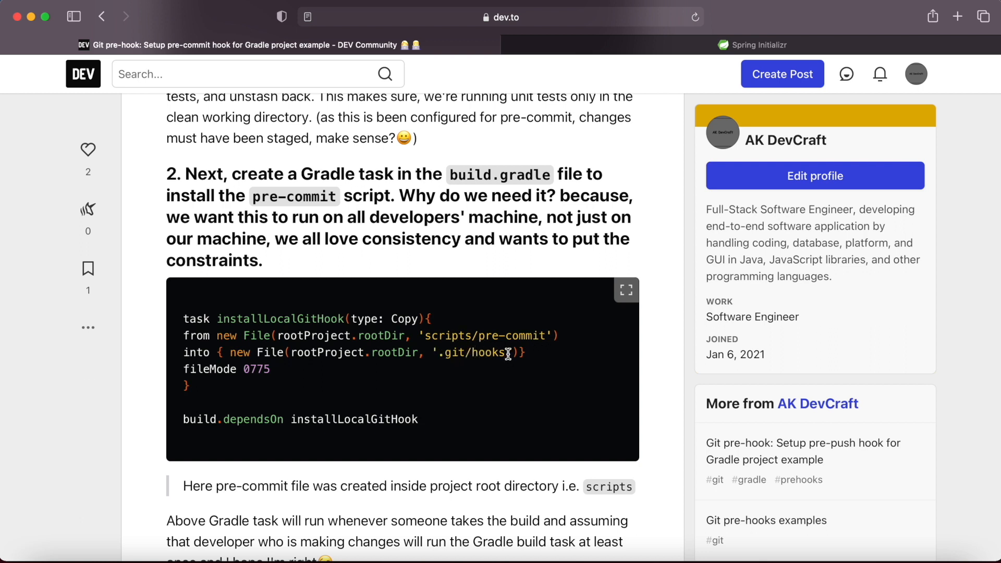
pyautogui.moveTo(282, 434)
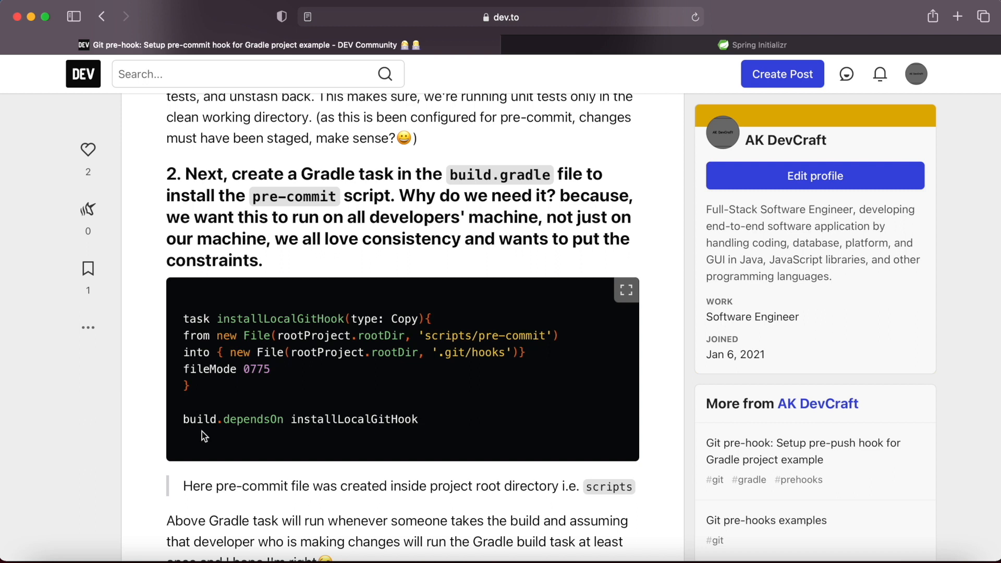
pyautogui.moveTo(319, 417)
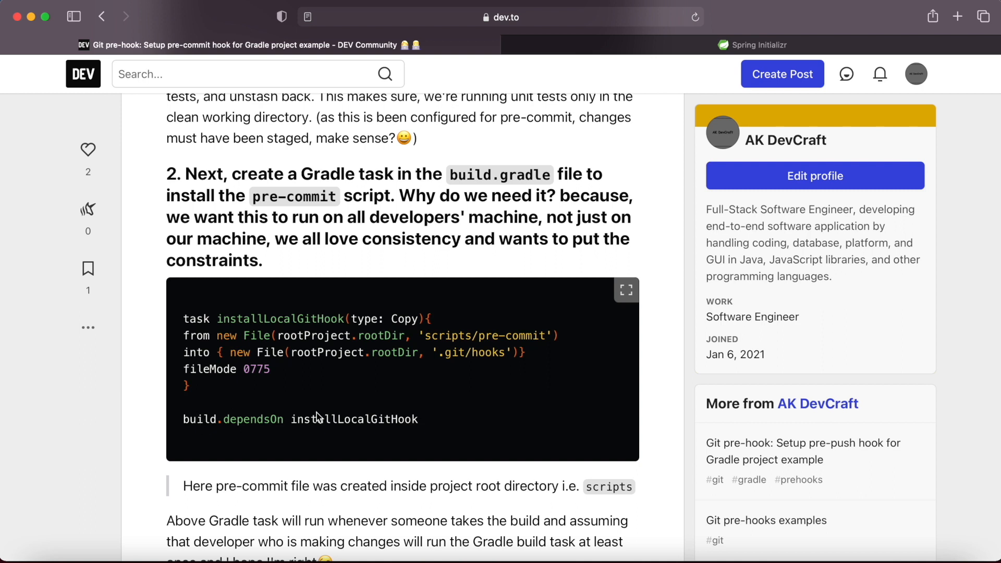
pyautogui.moveTo(529, 335)
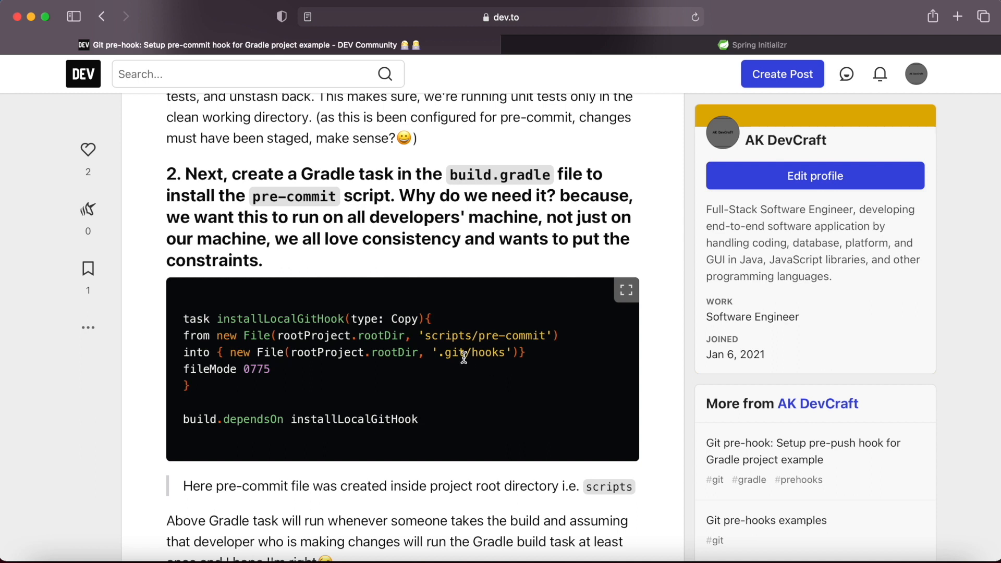
pyautogui.moveTo(437, 355)
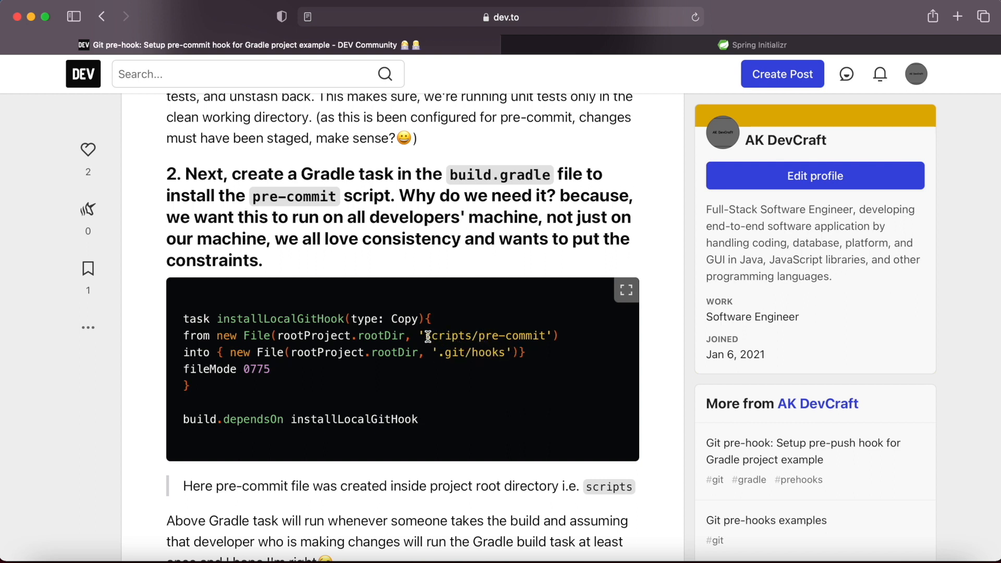
pyautogui.moveTo(447, 337)
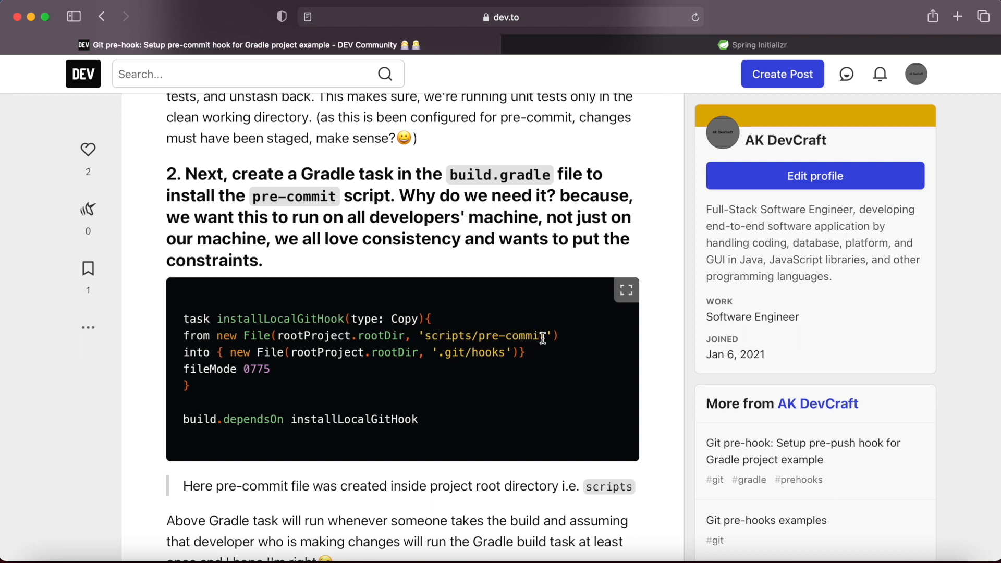
pyautogui.moveTo(535, 428)
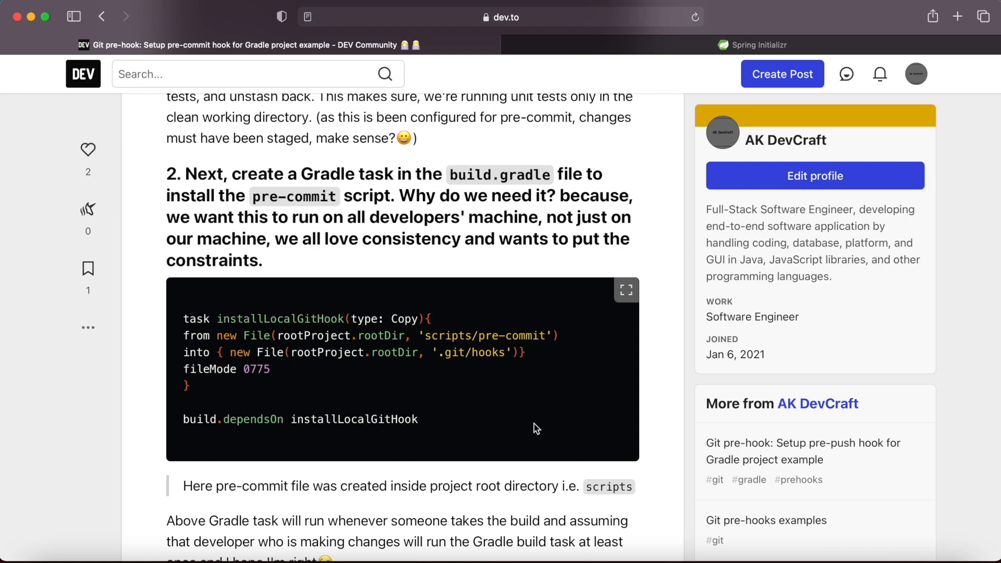
pyautogui.moveTo(229, 419)
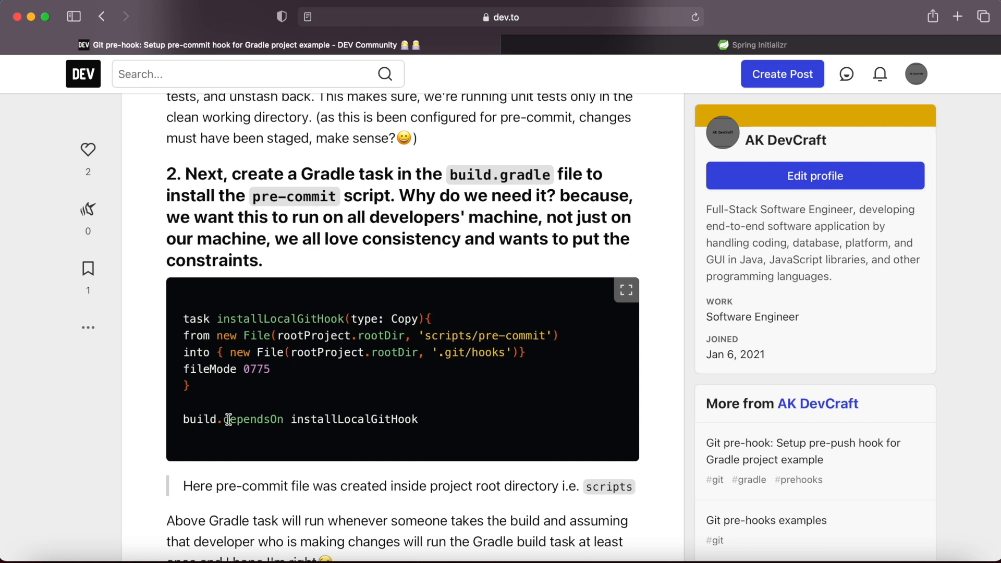
pyautogui.moveTo(357, 420)
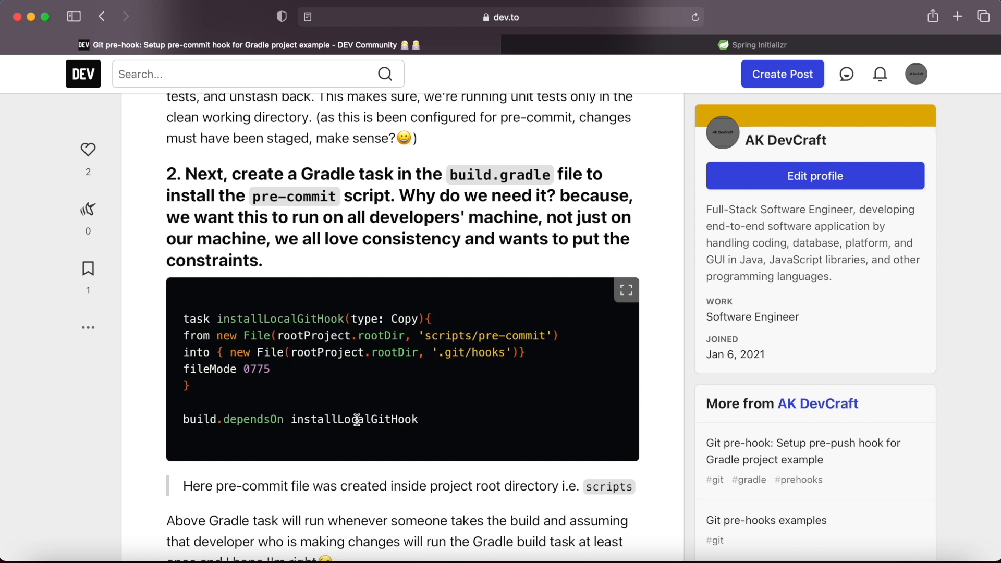
pyautogui.moveTo(491, 352)
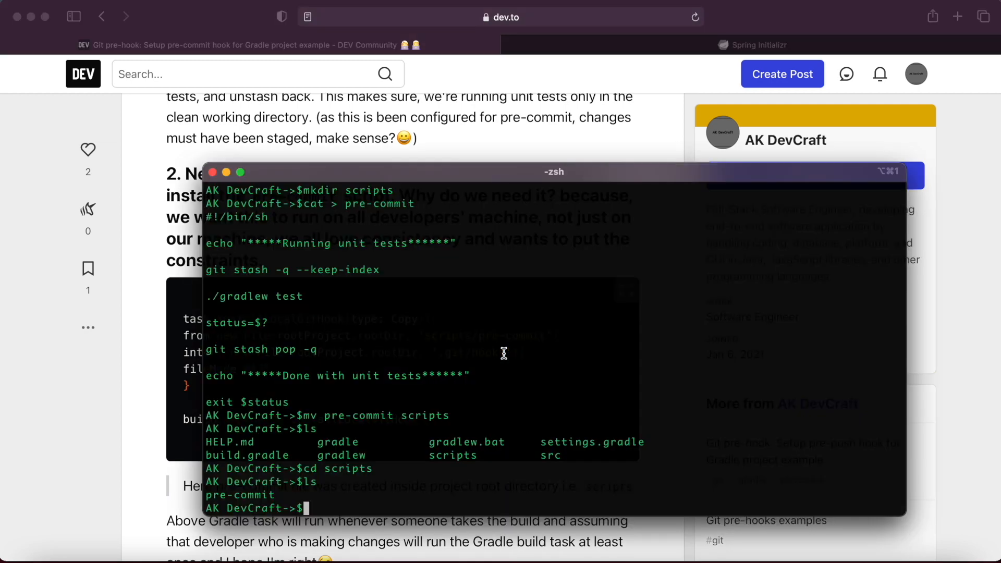
# Step: Edit build.gradle in vi to add the installLocalGitHook copy task and build.dependsOn line, saving with :wq
pyautogui.write('vi bui')
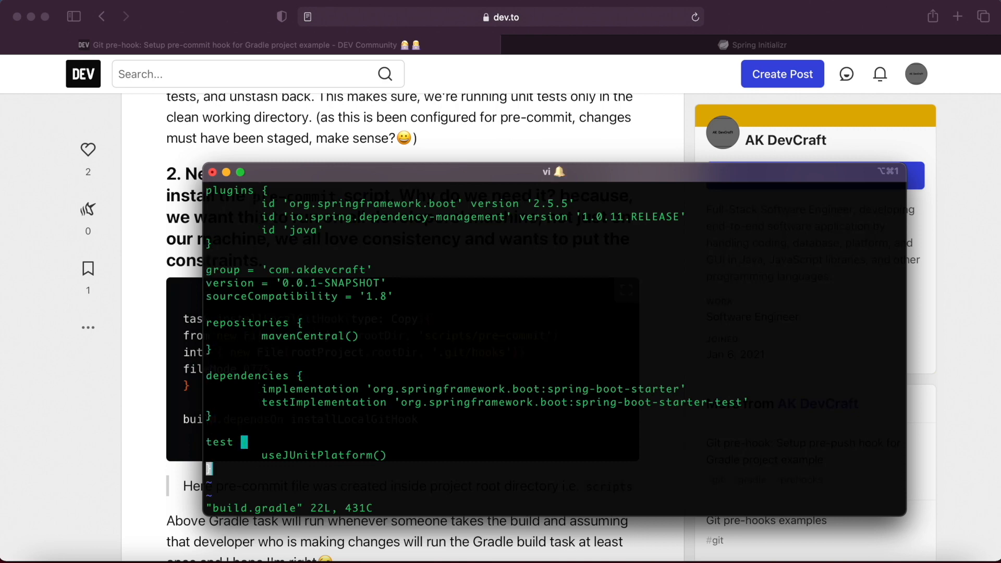
pyautogui.press('i')
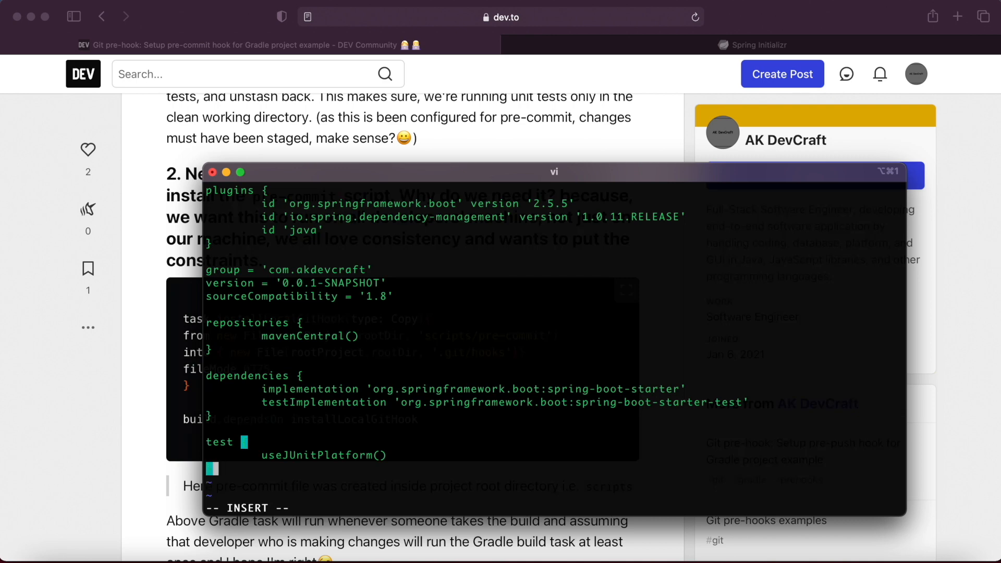
pyautogui.write('{')
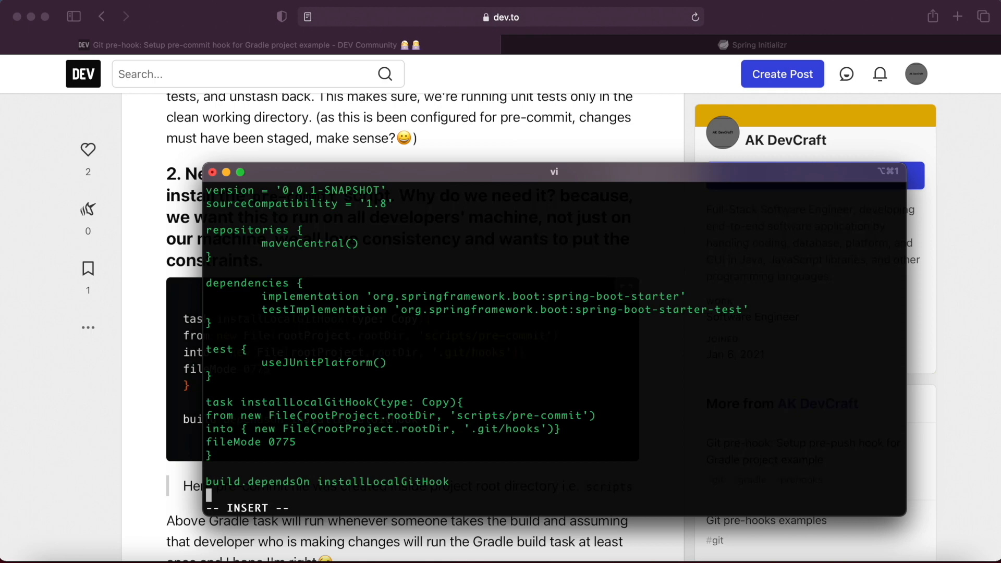
pyautogui.write(':wq')
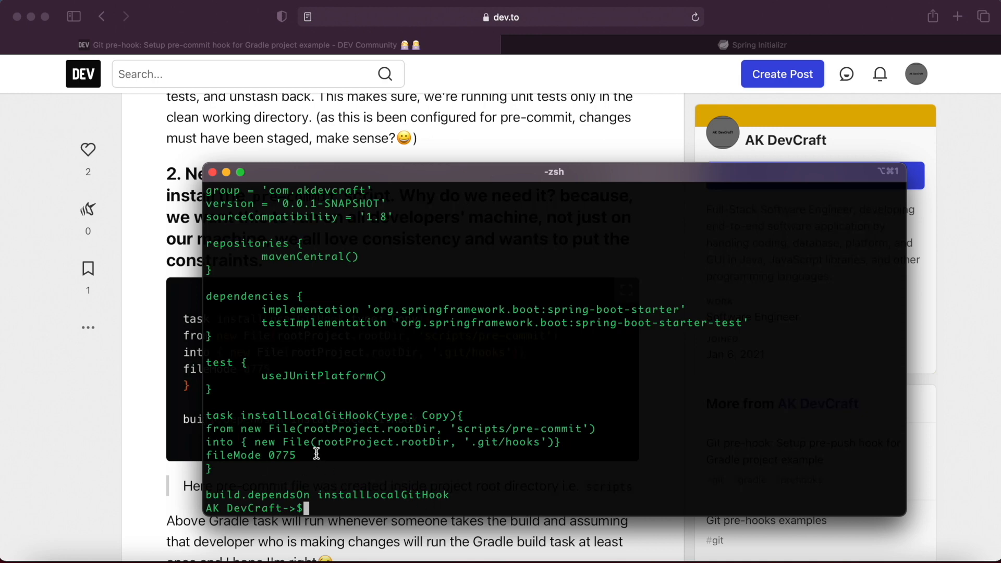
pyautogui.moveTo(457, 480)
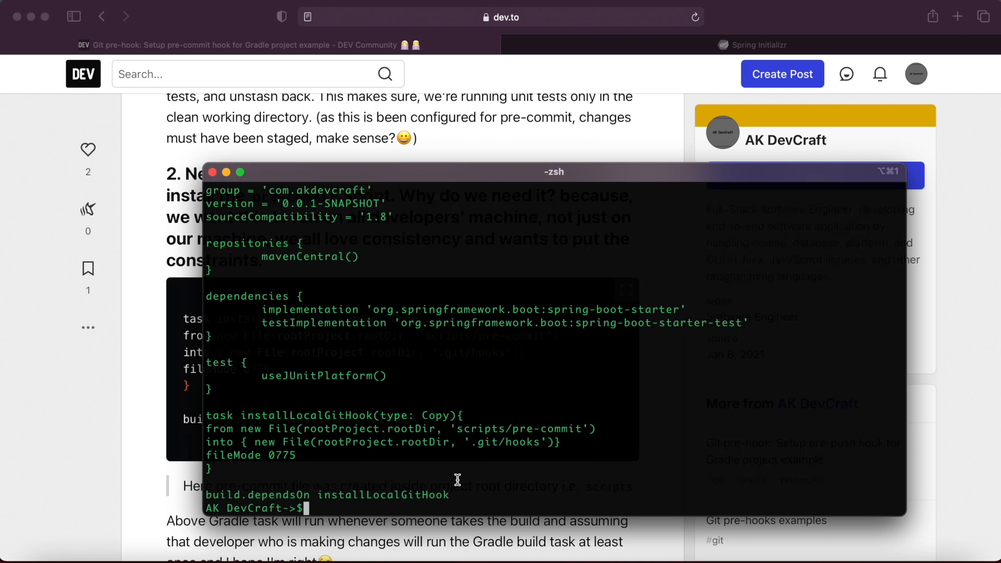
# Step: Check that .git/hooks/pre-commit does not exist yet, then begin the ./gradlew build command
pyautogui.write('cat .g')
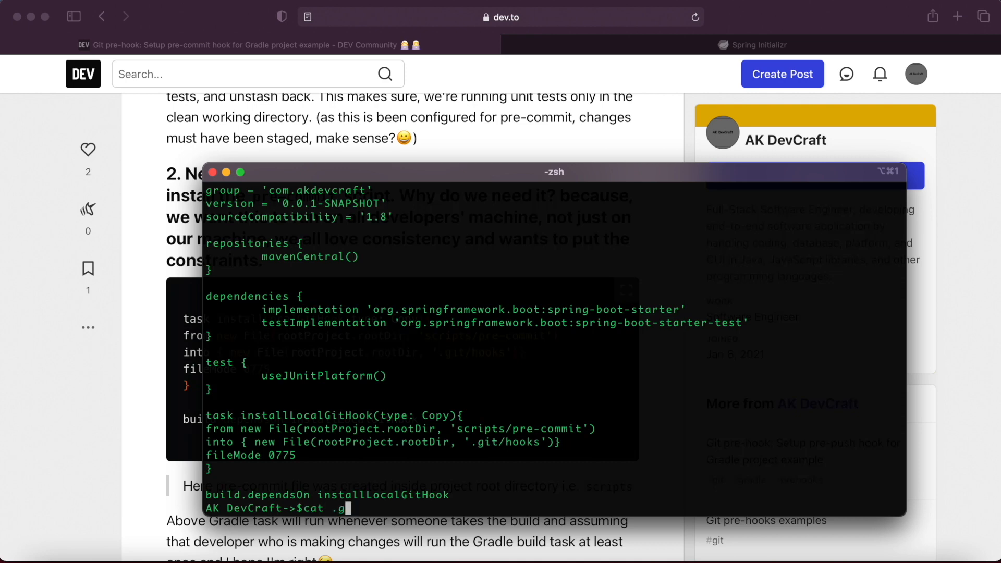
pyautogui.write('it/')
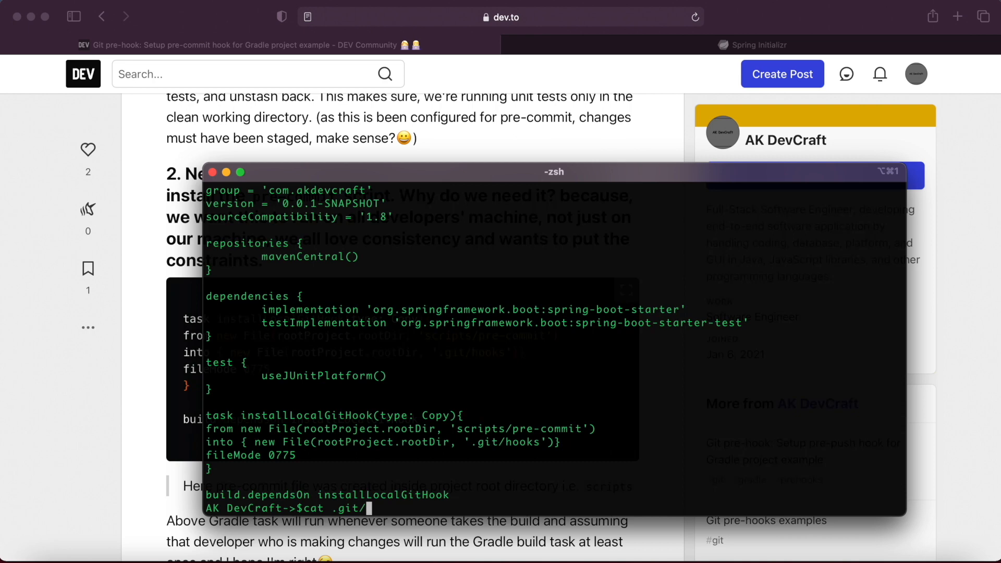
pyautogui.write('hooks/')
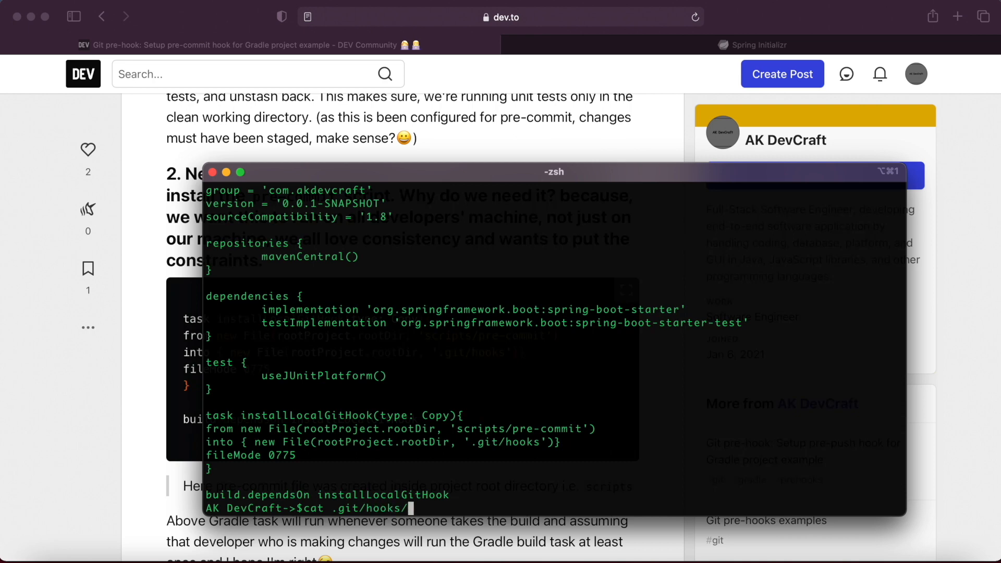
pyautogui.write('pre-commit')
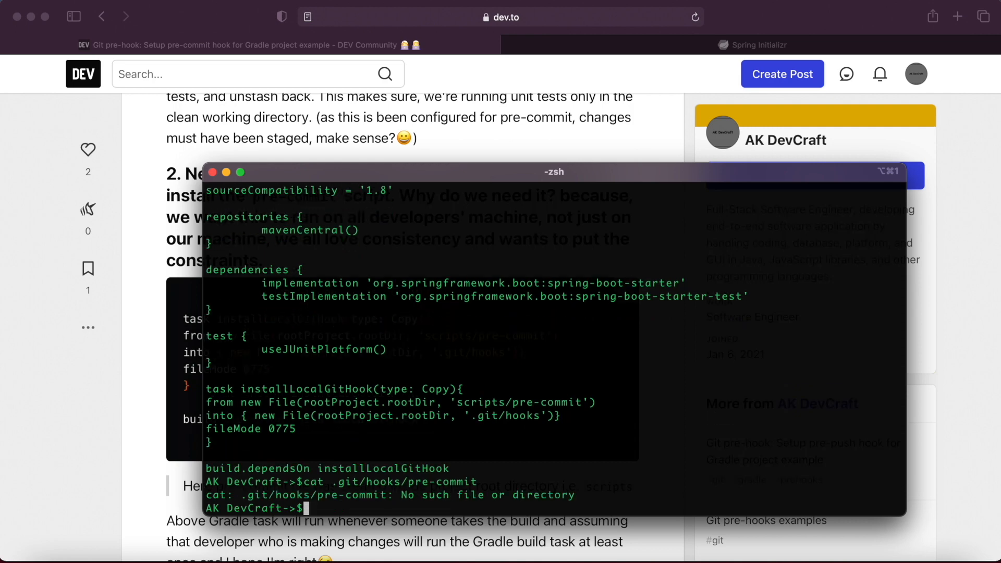
pyautogui.write('./gradlew bui')
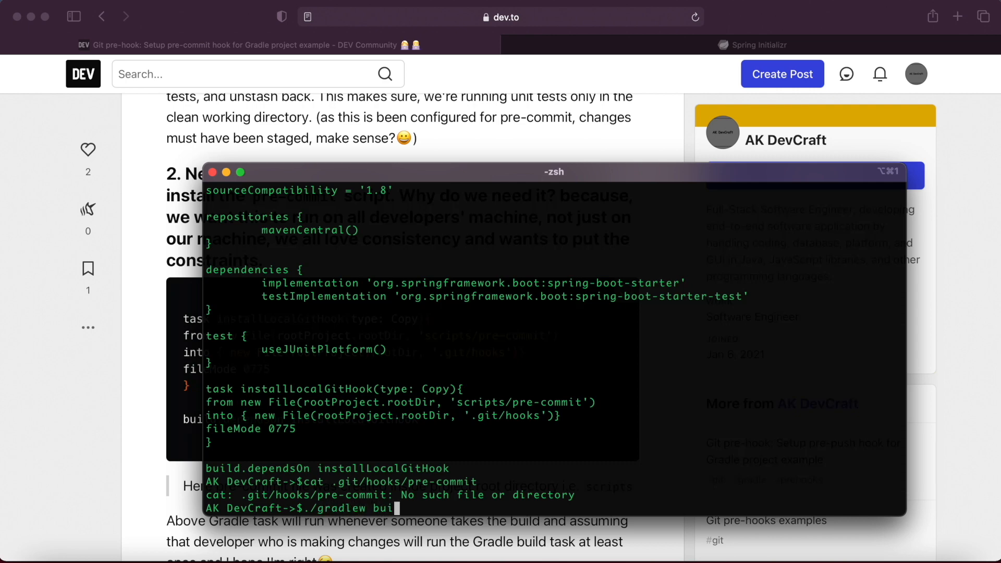
# Step: Run ./gradlew build to BUILD SUCCESSFUL, then cat .git/hooks/pre-commit to see the installed hook
pyautogui.write('ld')
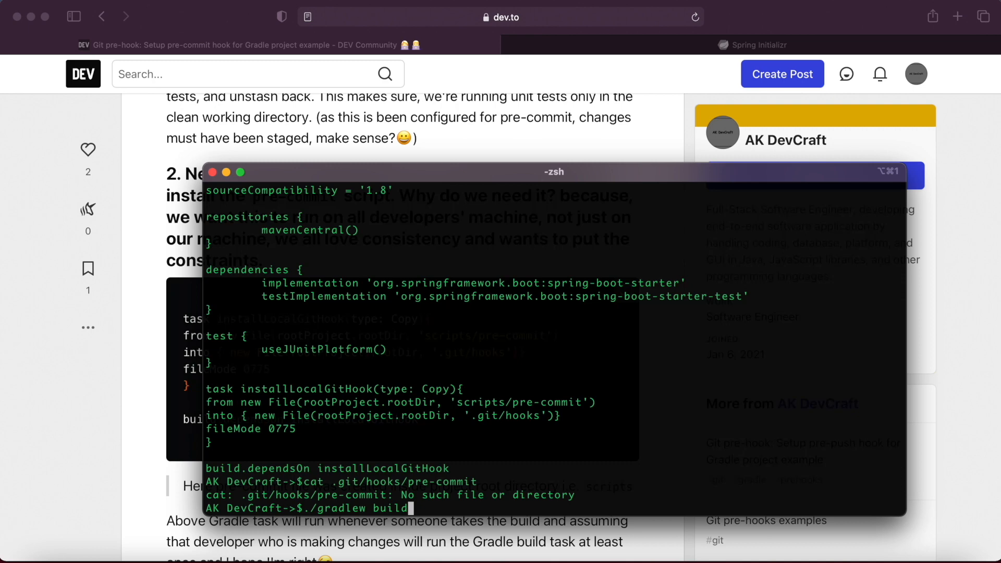
pyautogui.press('Return')
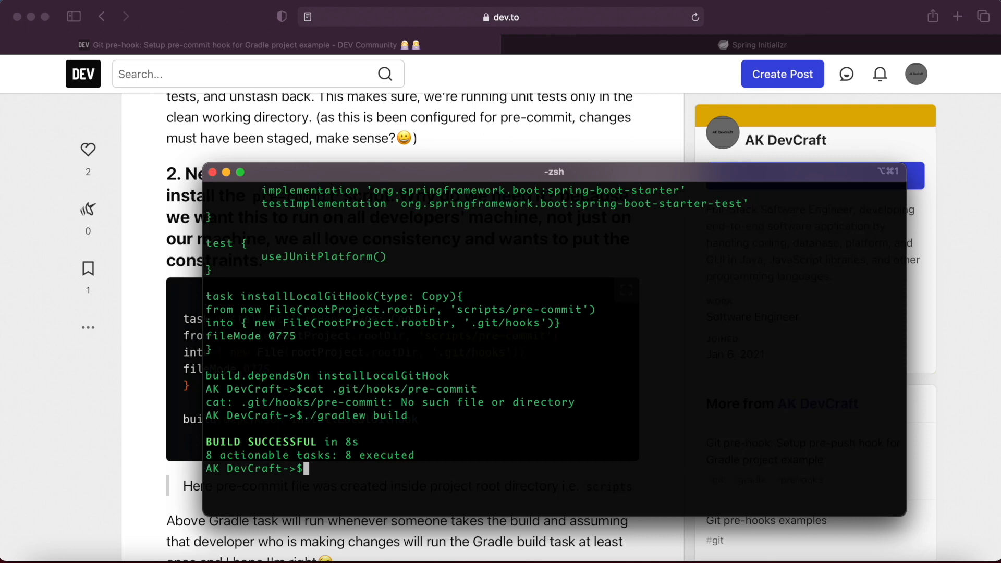
pyautogui.write('cat .git/hooks/pre-commit')
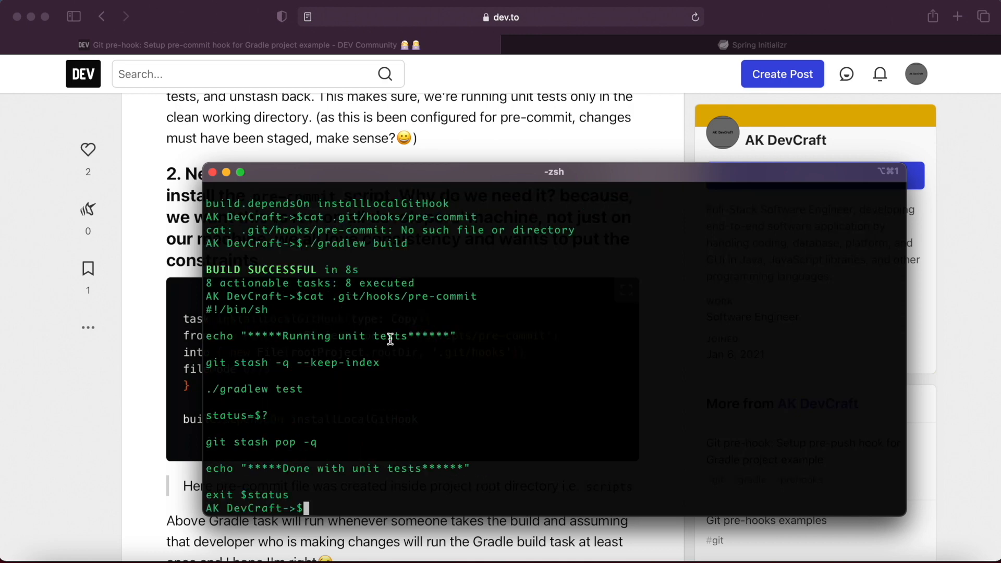
pyautogui.moveTo(340, 295)
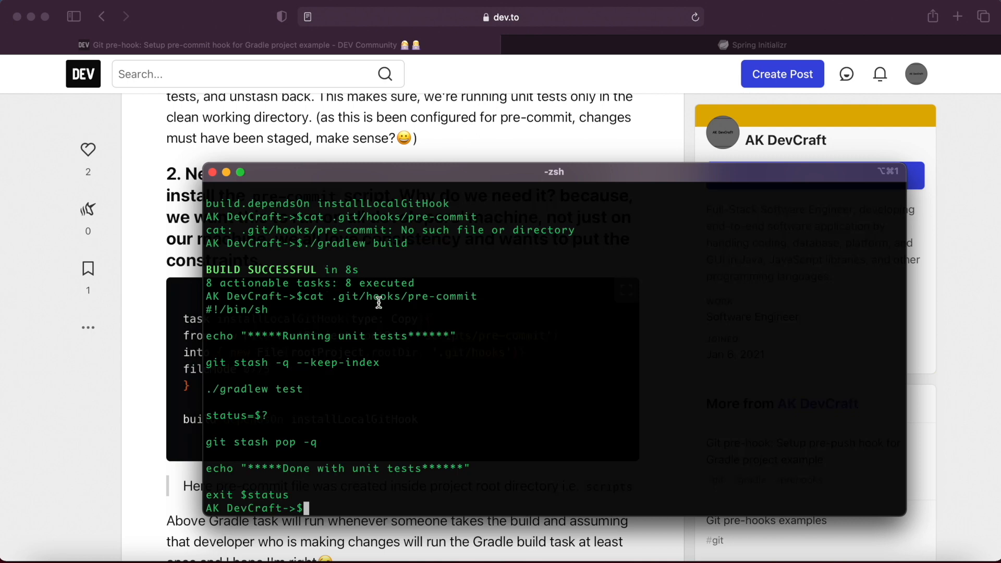
pyautogui.moveTo(513, 413)
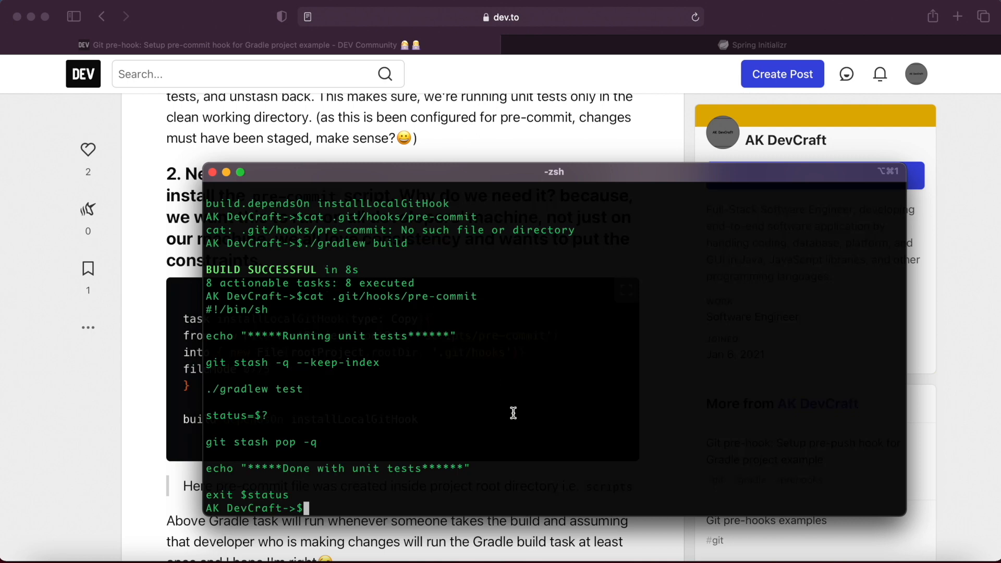
# Step: Run git commit so the pre-commit hook executes the unit tests
pyautogui.write('gitc')
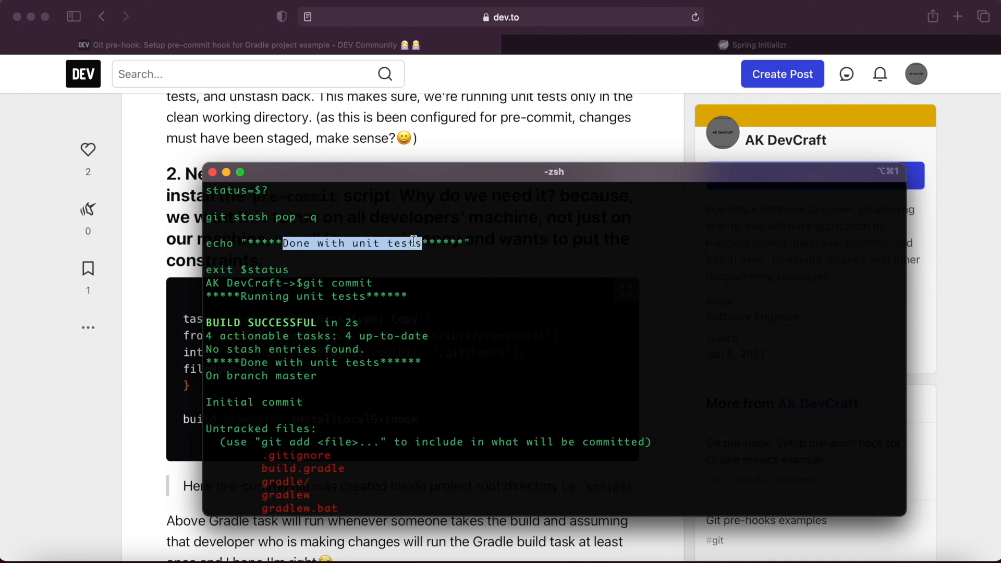
# Step: Highlight the Running unit tests message in the git commit hook output
pyautogui.click(373, 249)
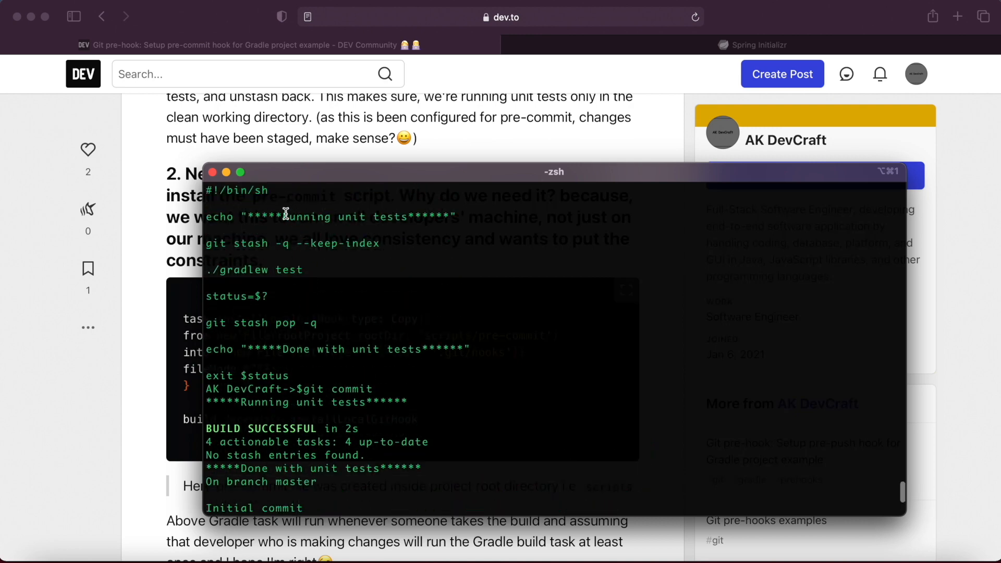
pyautogui.doubleClick(345, 217)
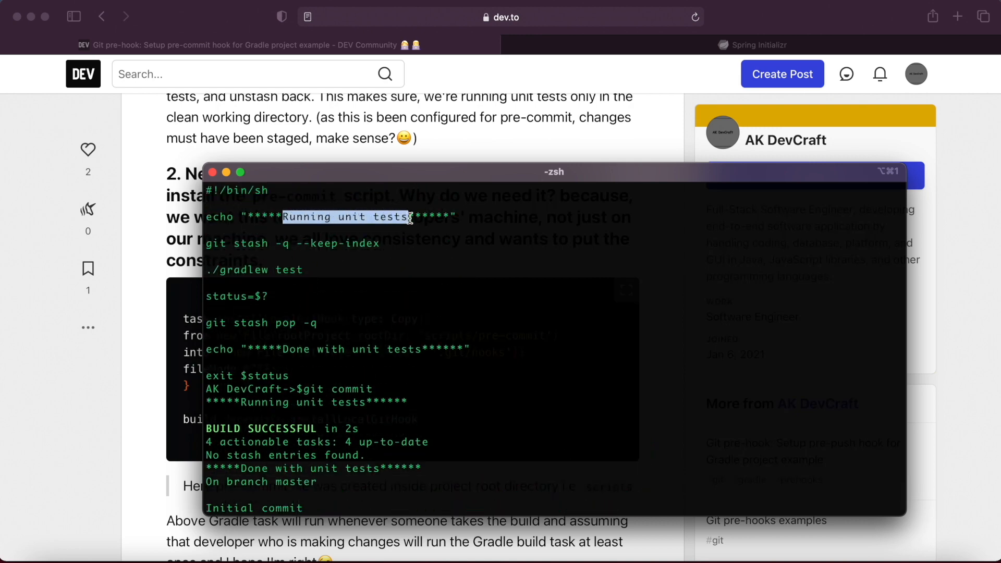